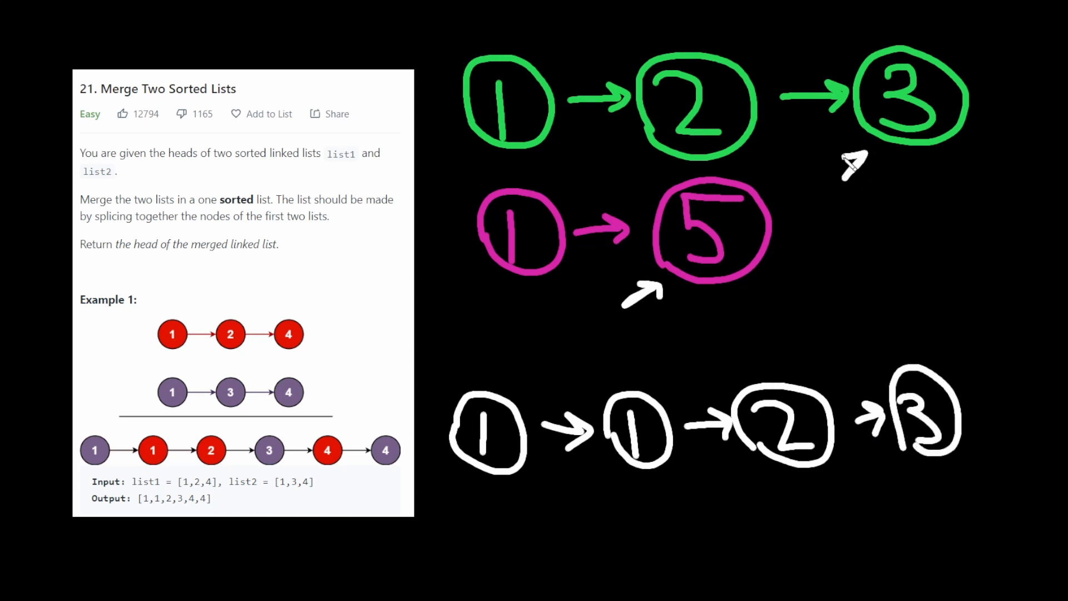
mouse_move(1001, 157)
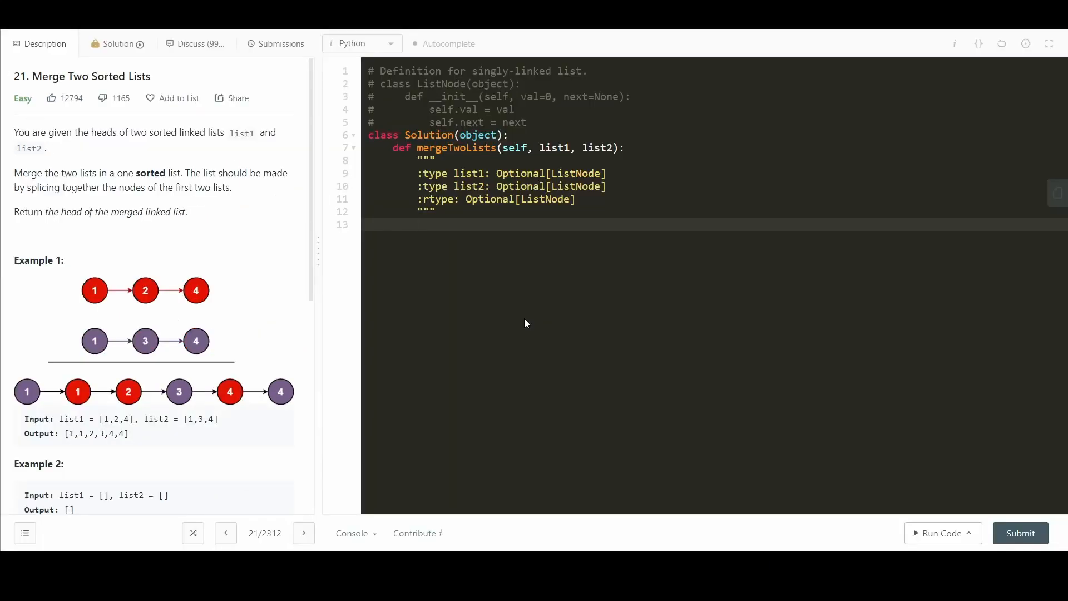
Step: Initialize iterator1 = list1, iterator2 = list2, dummy head = ListNode(0), curr = head, and return head.next
type("iterator1 = list1")
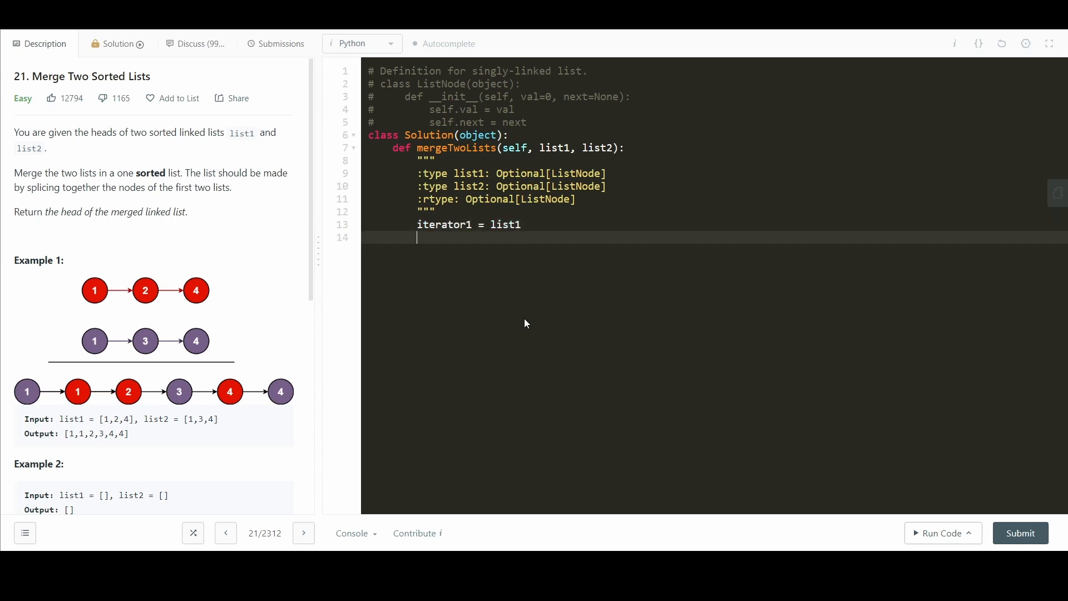
type("iterator2 = lis")
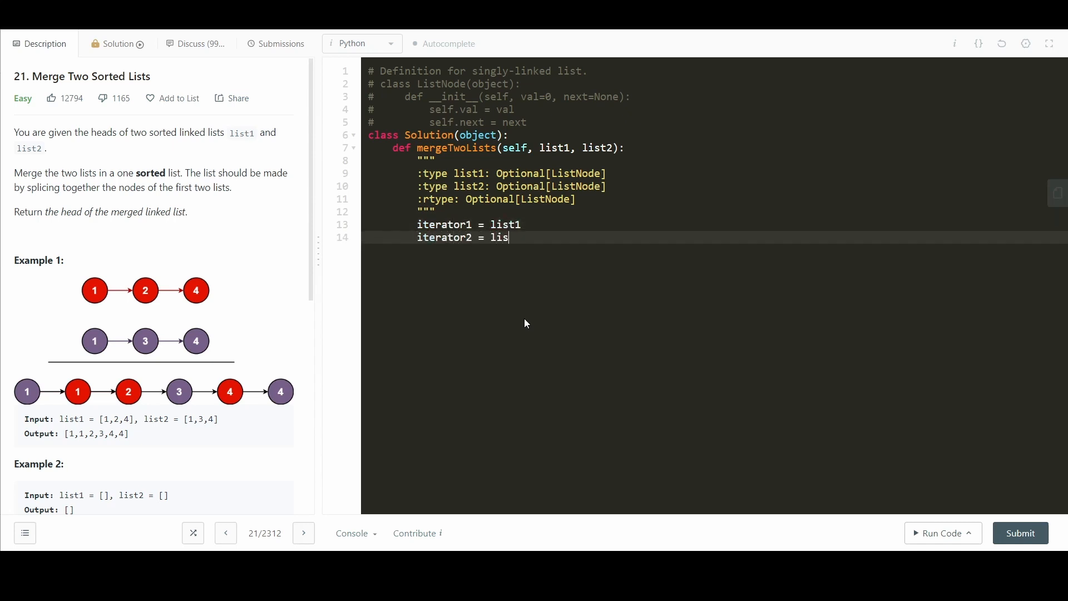
type("t2")
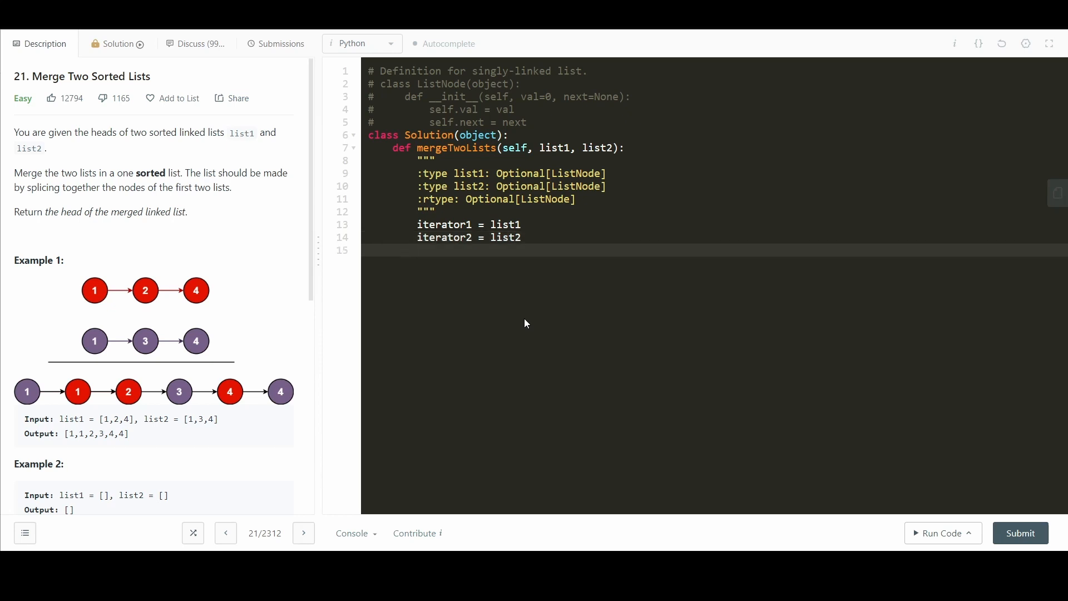
type("head = List")
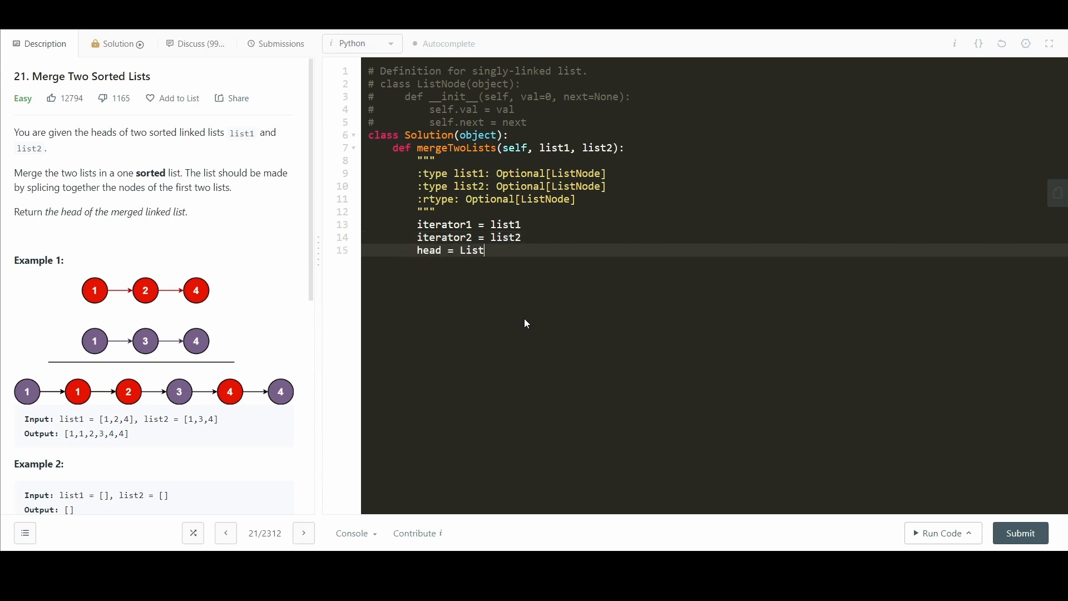
type("Node(0)")
type("curr =")
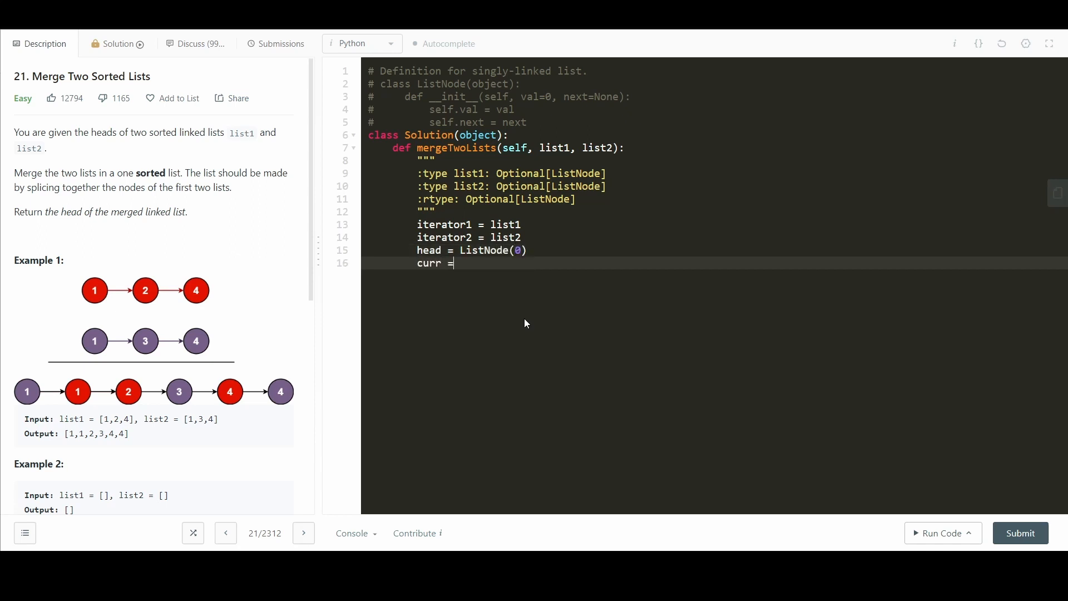
type("head")
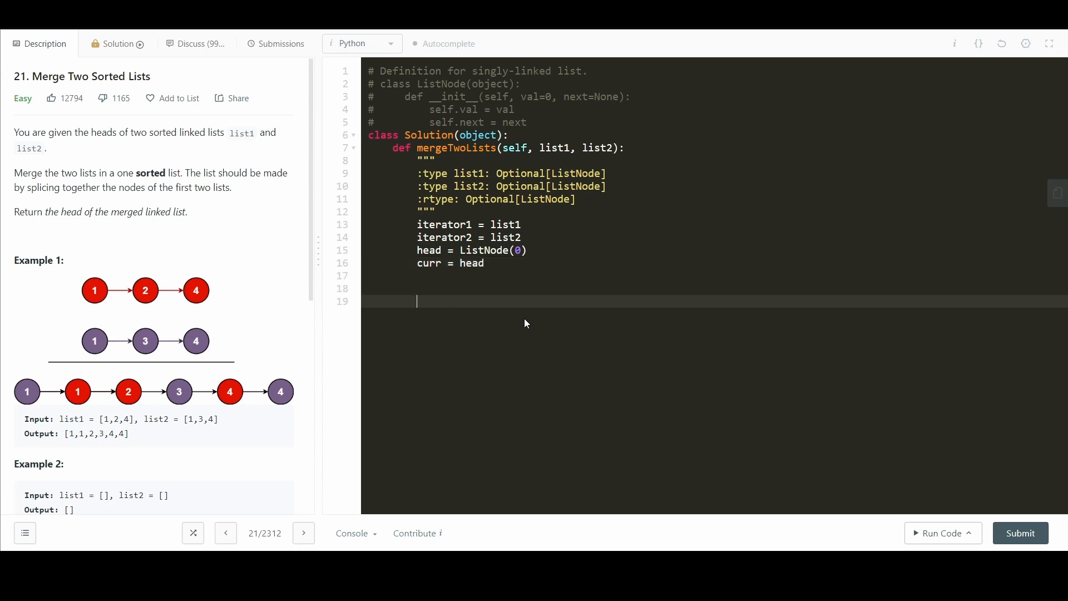
type("return")
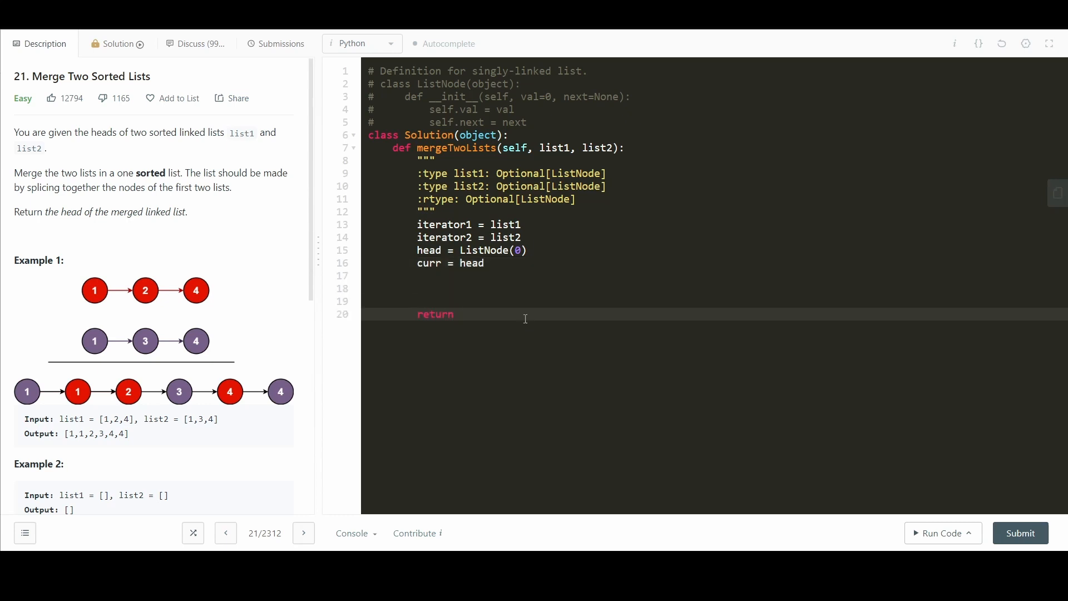
type("head.next")
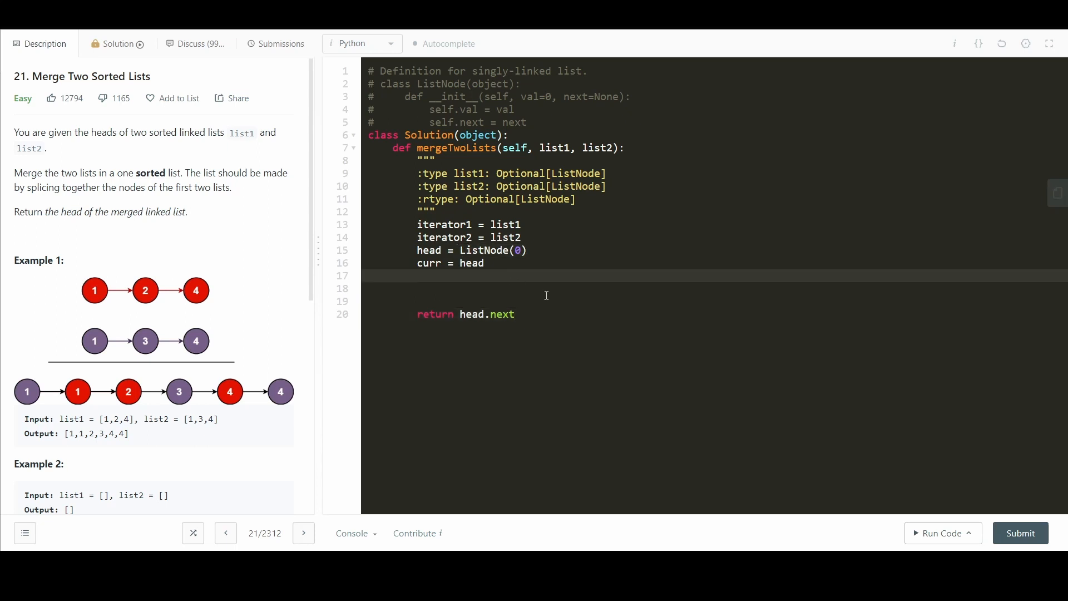
mouse_move(697, 350)
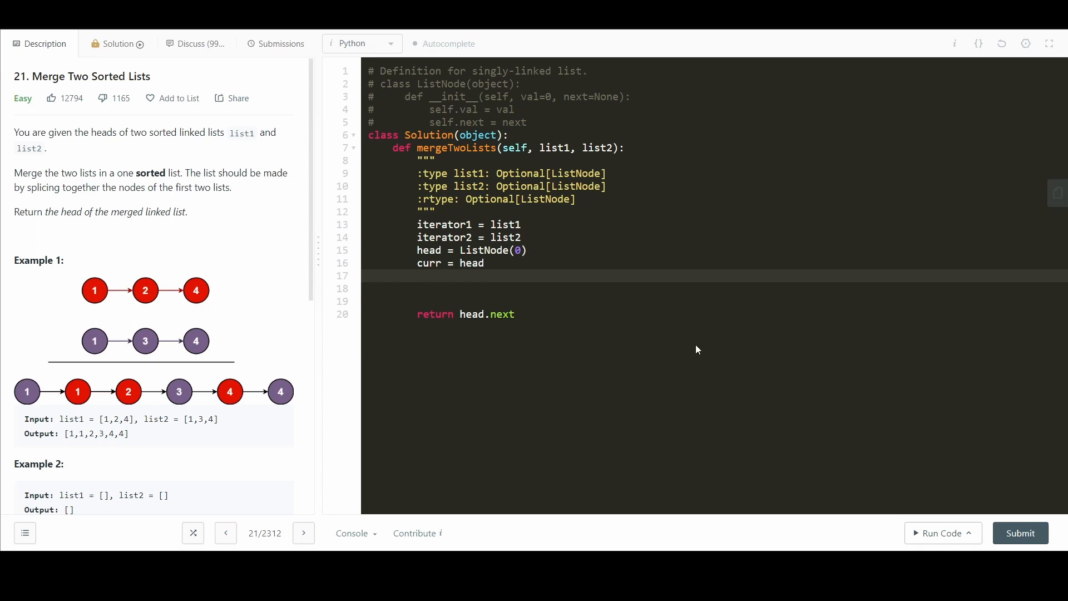
Step: Add a 'while iterator1 and iterator2' loop with an 'if iterator1.val < iterator2.val' check
type("while")
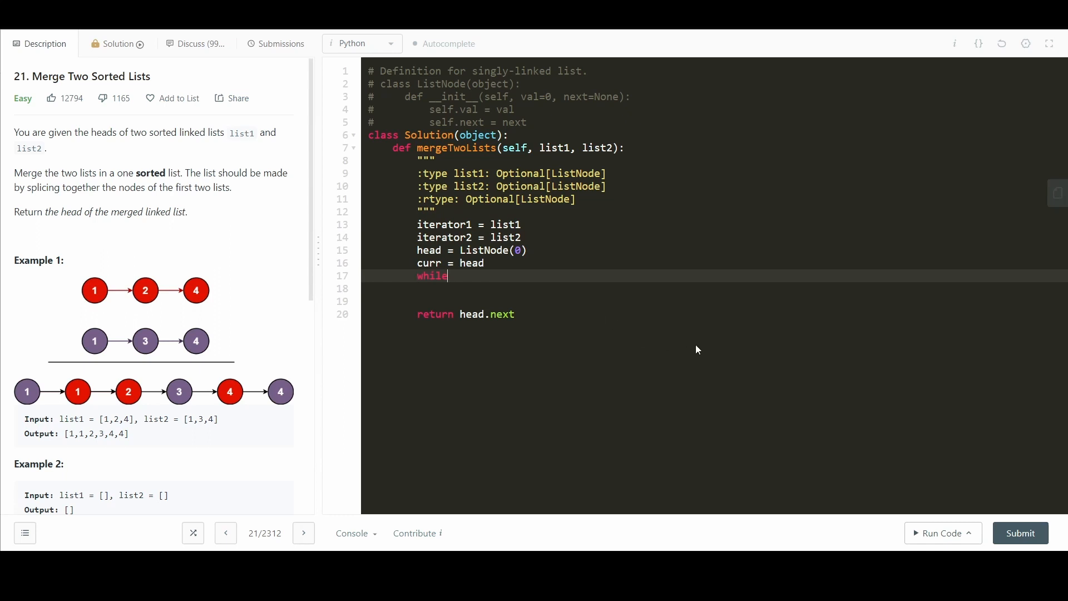
type("iterator1 and iterator2:")
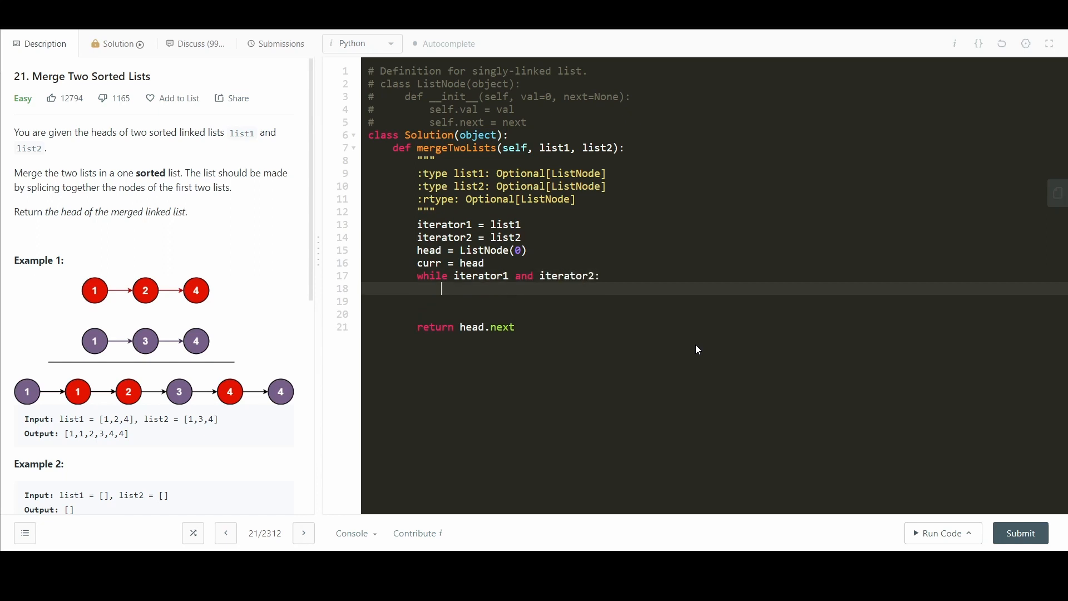
type("if iterator1.val")
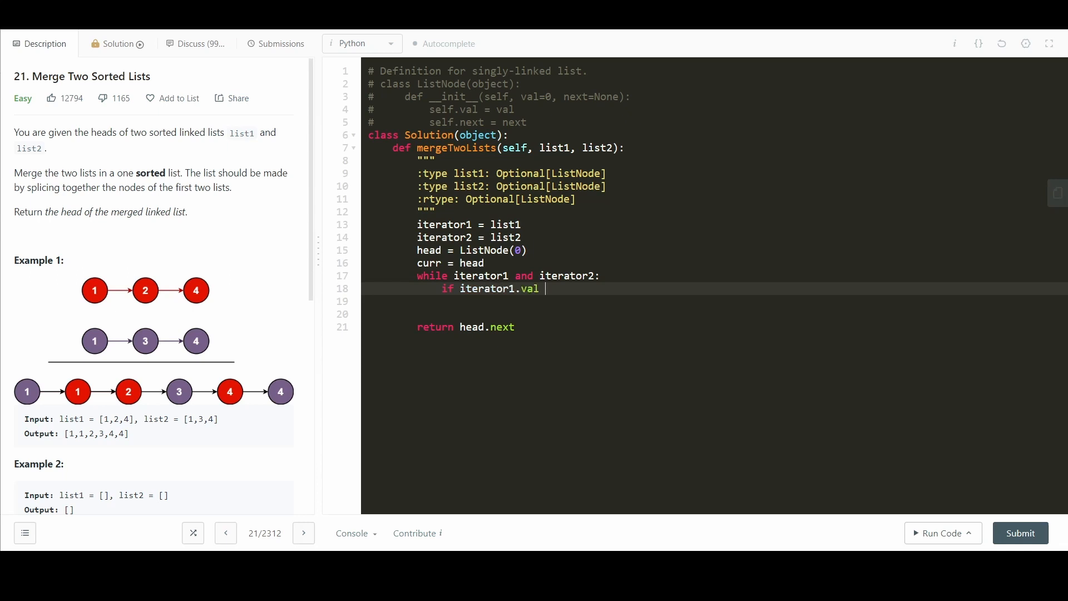
type("< iterator")
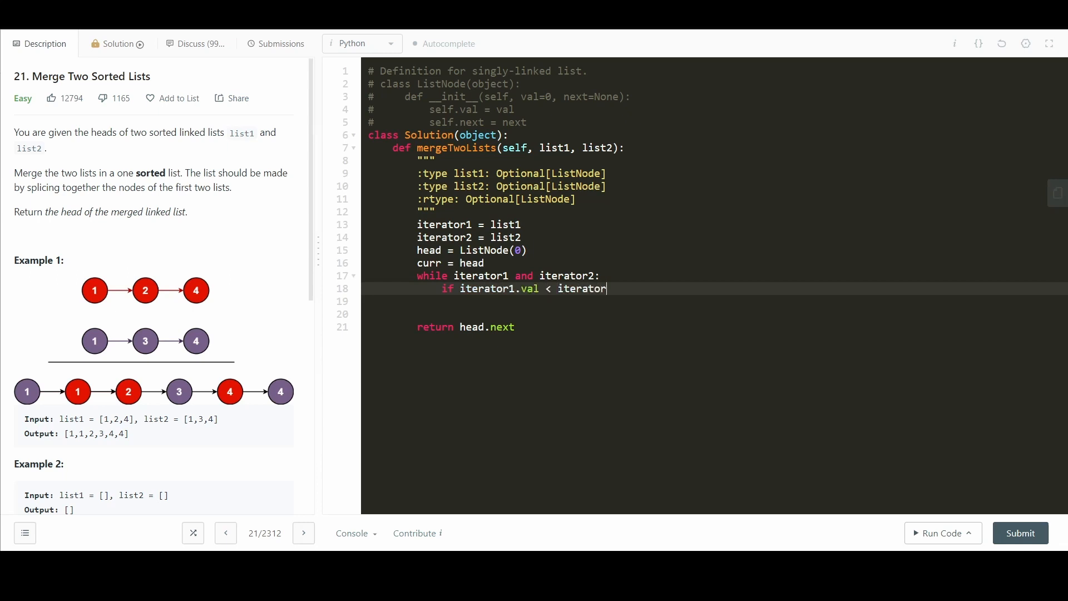
type("2.val:")
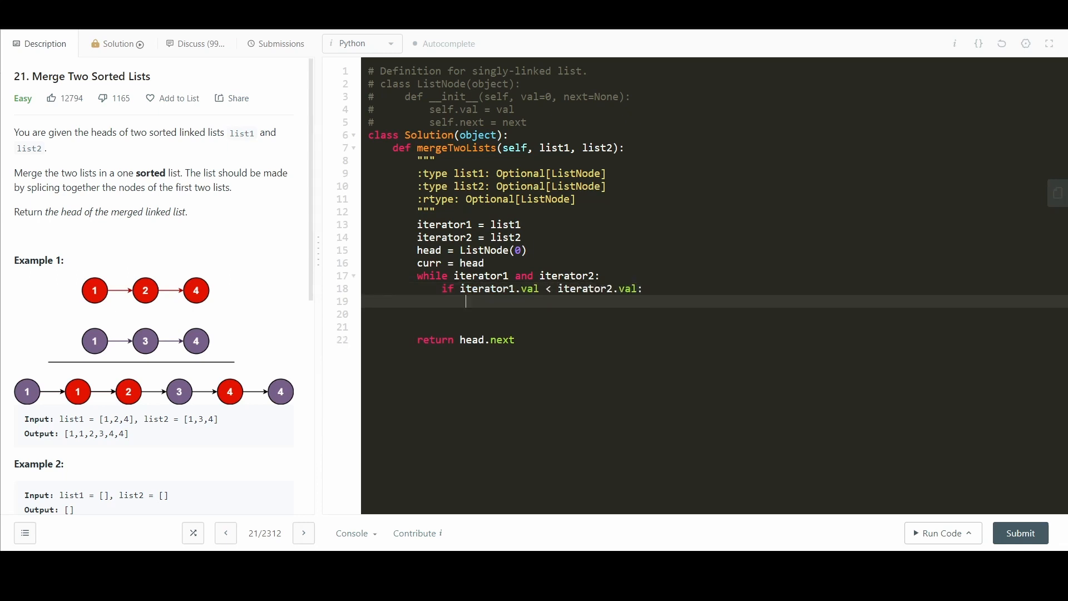
Step: Set curr.next to iterator1 or iterator2 in the if/else branches, then advance curr = curr.next
type("curr.next")
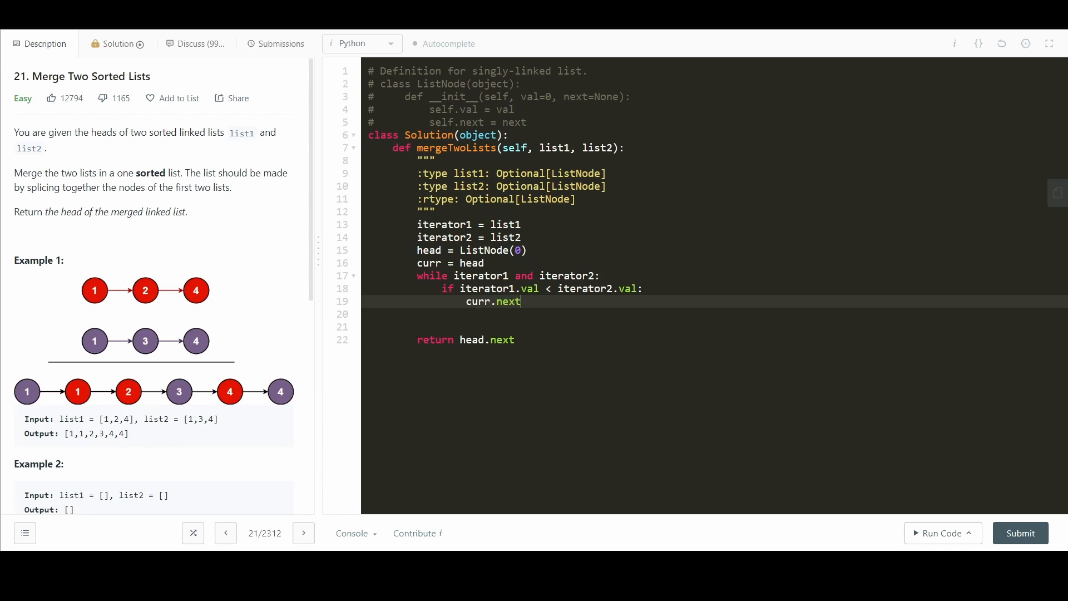
type("= iterator1")
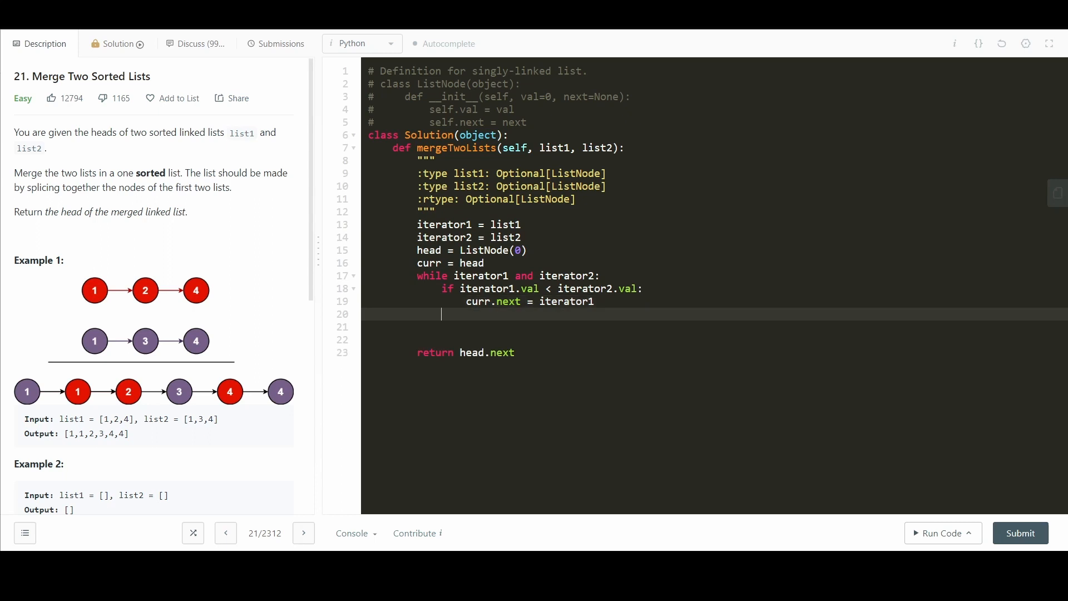
type("else:")
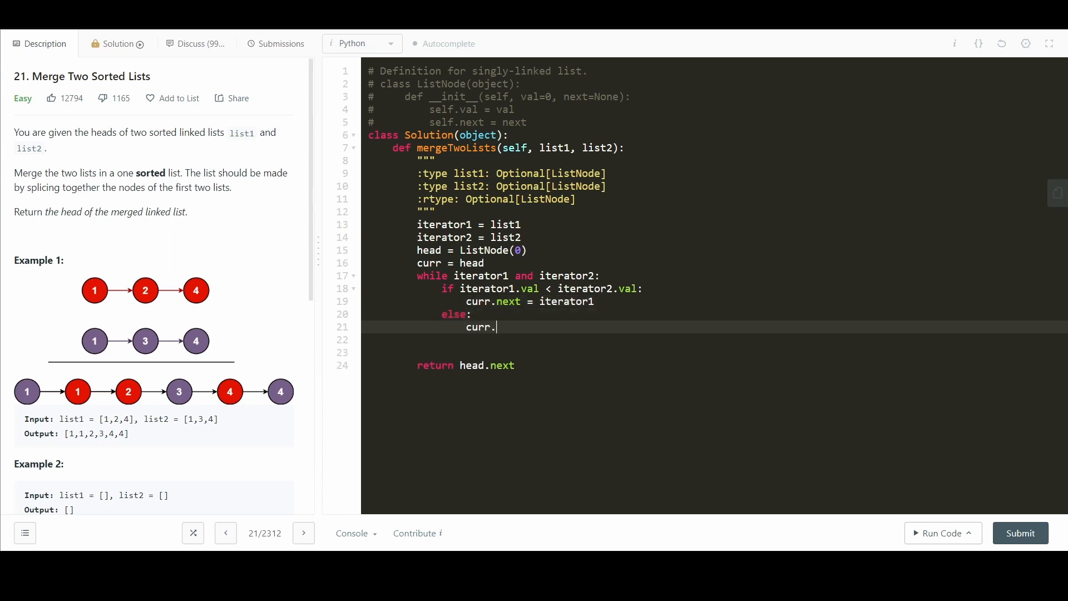
type("next = iter")
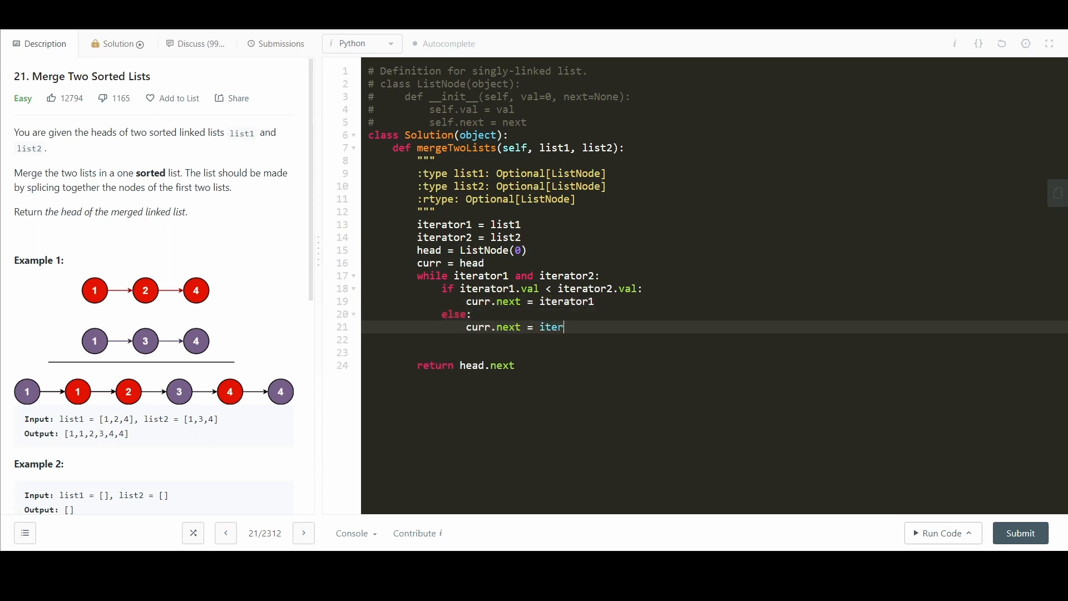
type("ator2")
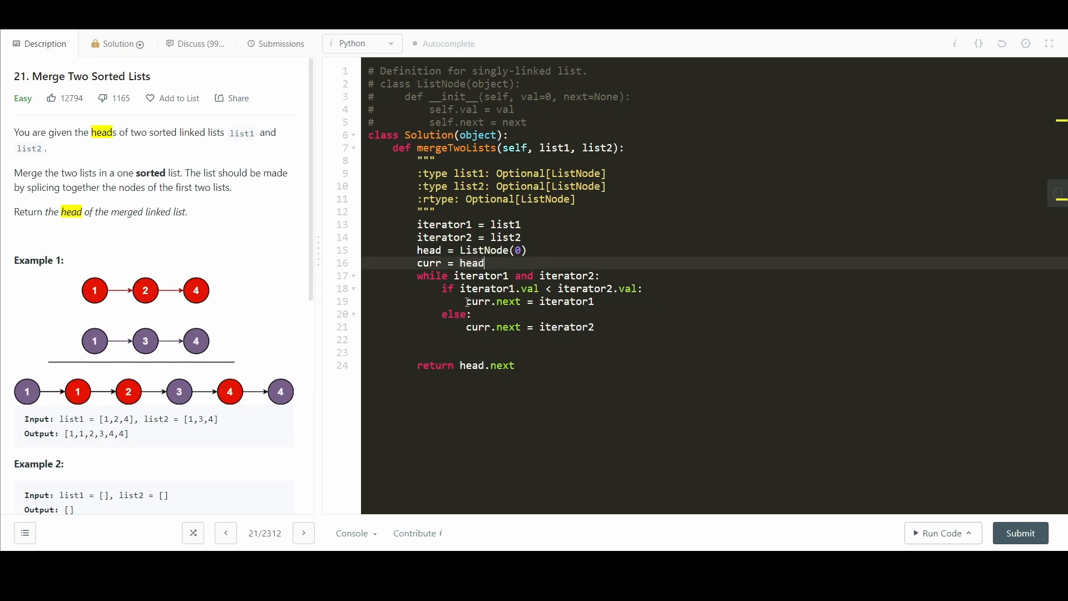
type("curr")
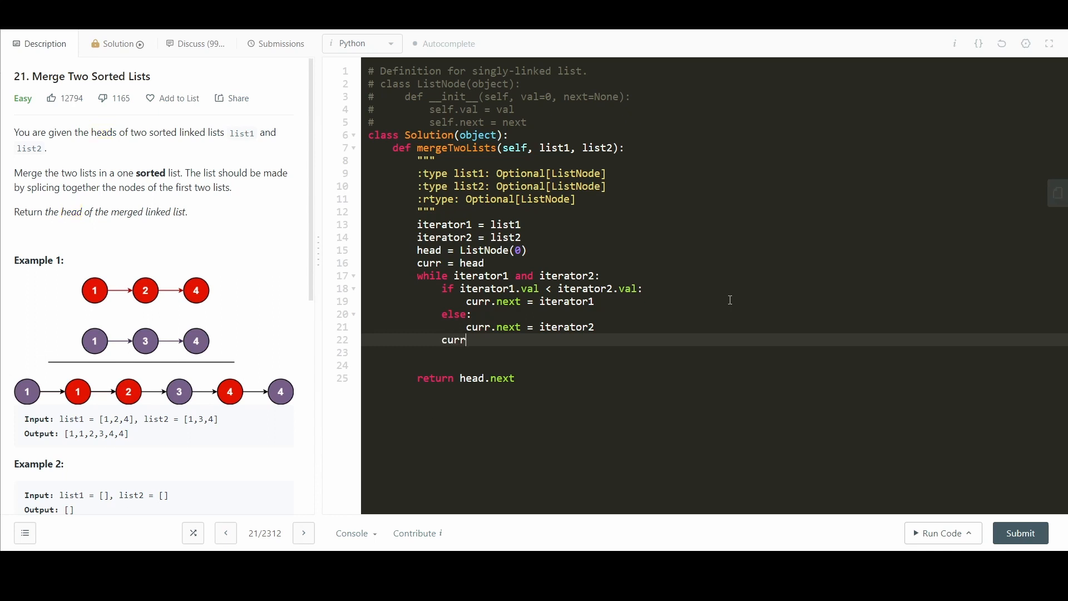
type("= c")
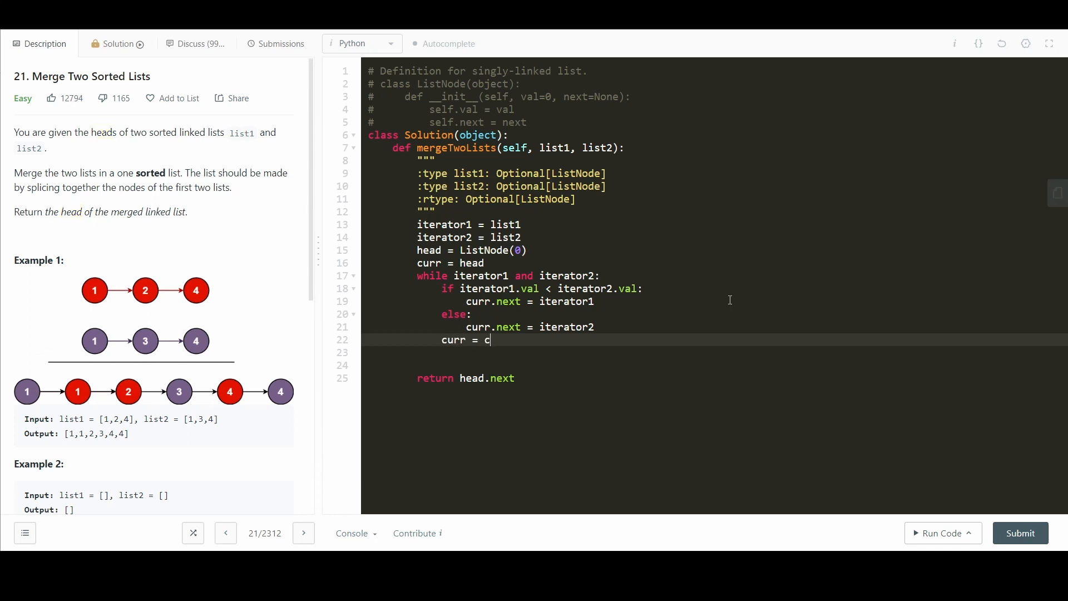
type("urr.next")
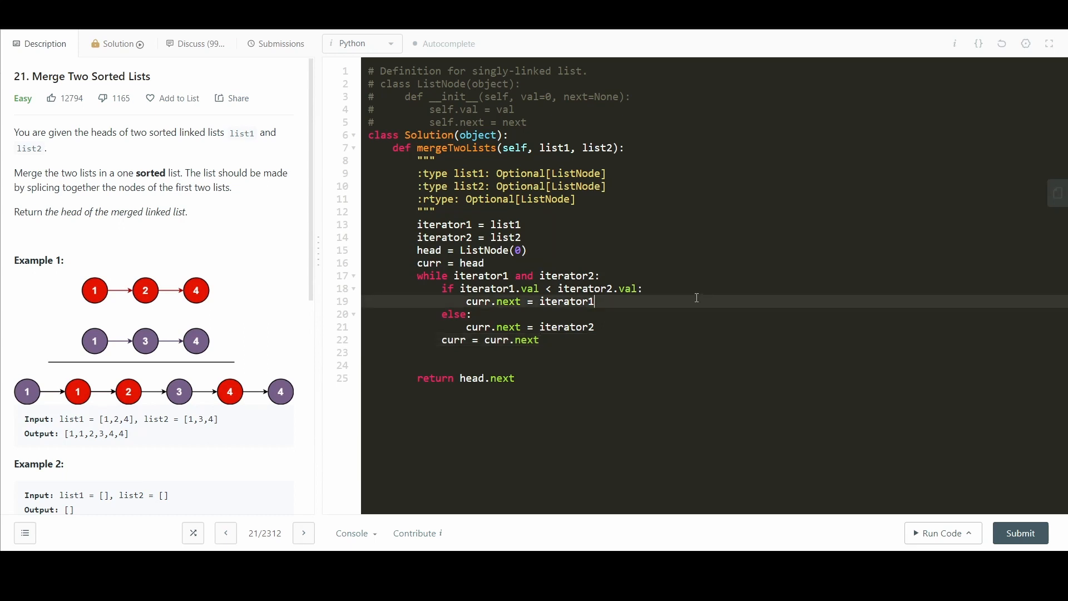
Step: Advance iterator1 = iterator1.next and iterator2 = iterator2.next in their branches
type("iterator1")
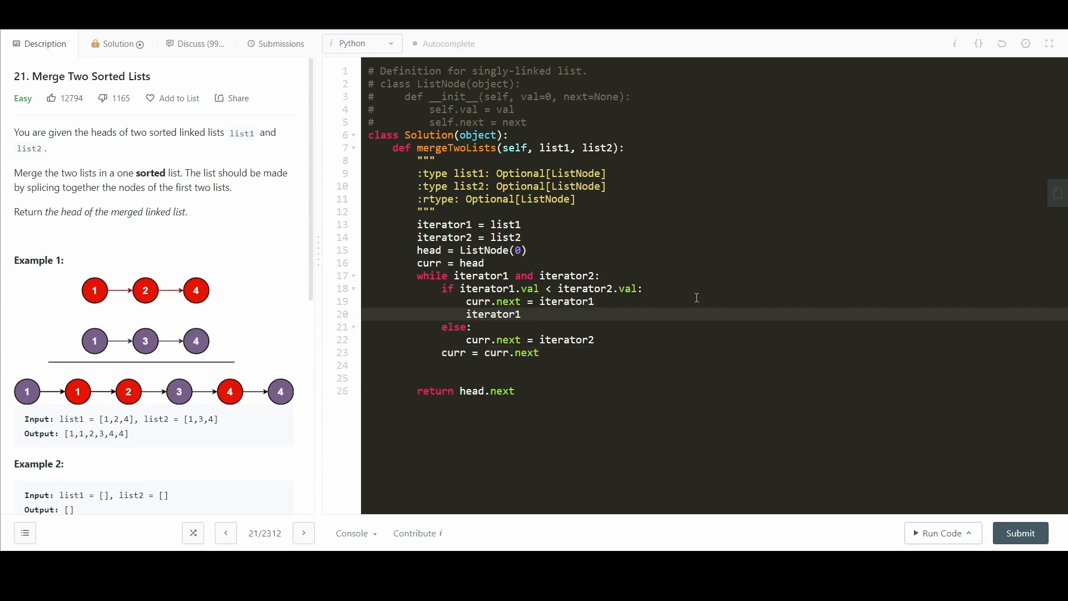
type("=")
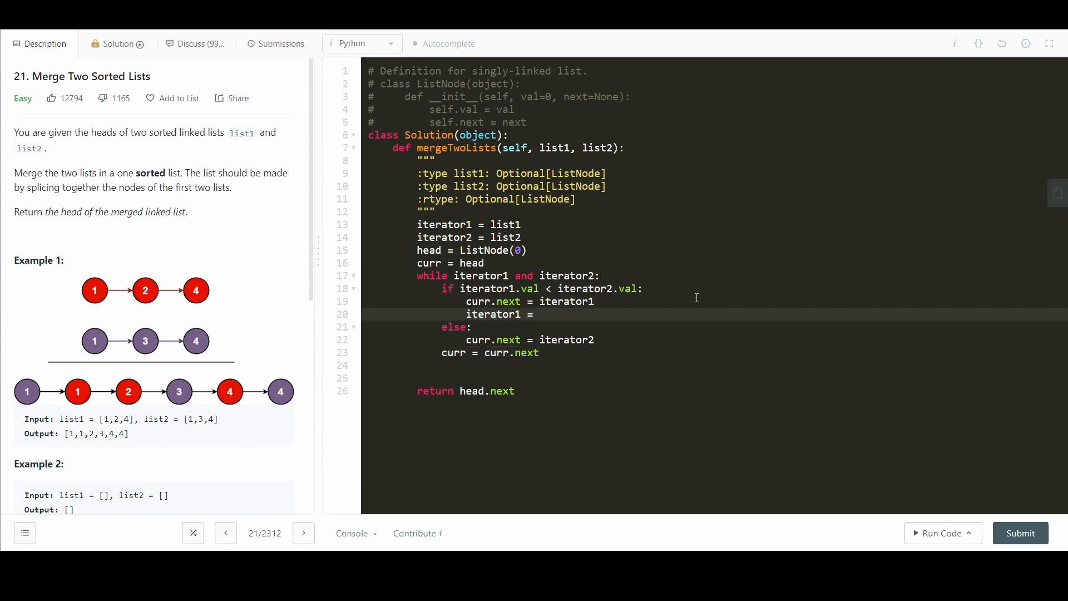
type("iterator1.ne")
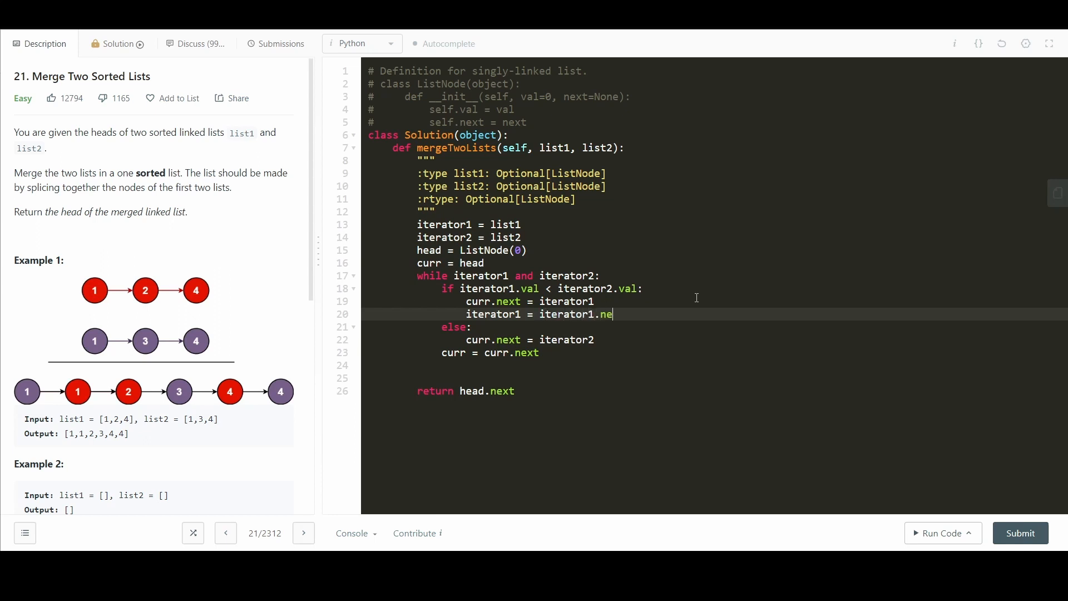
type("xt")
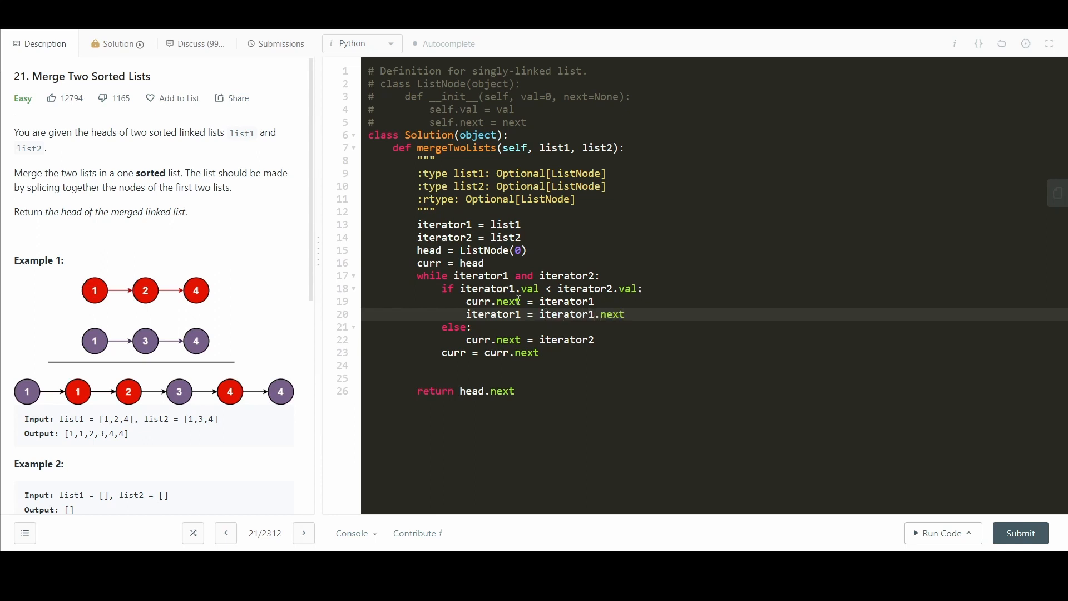
type("i")
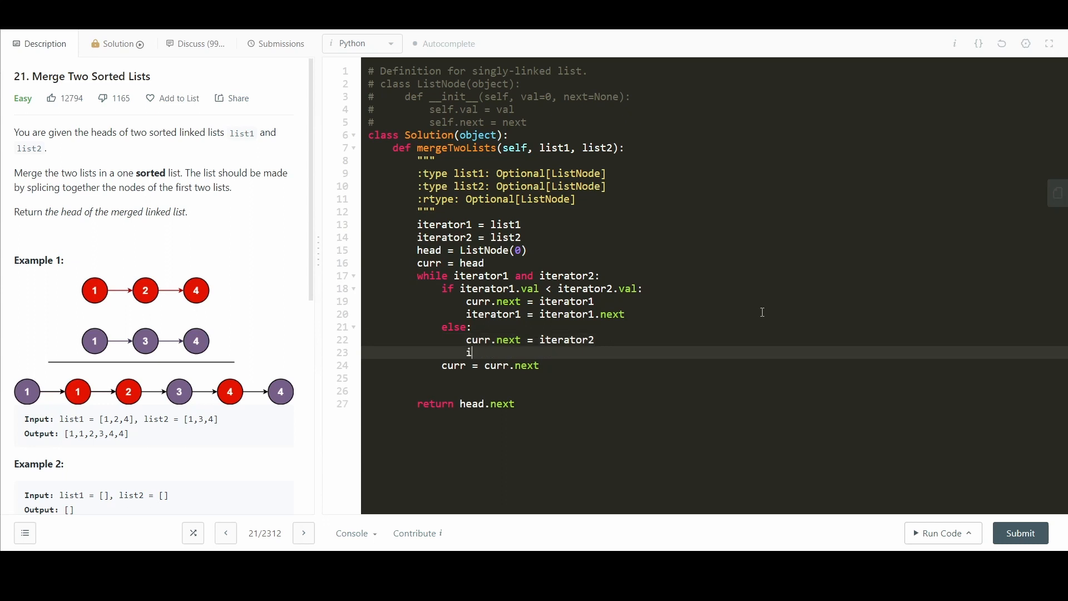
type("terator2 = iter")
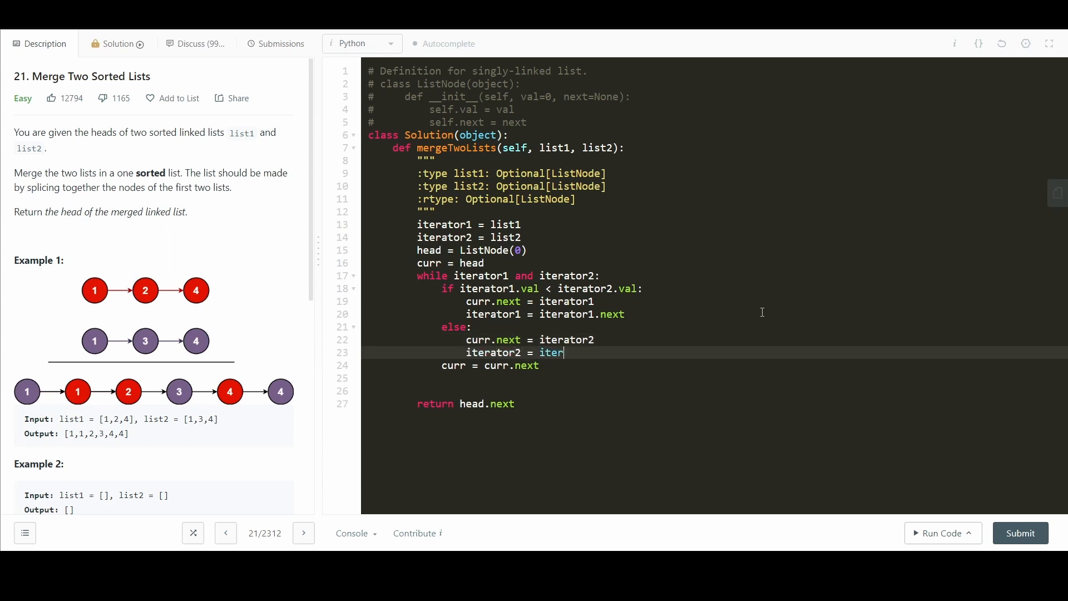
type("ator2.next")
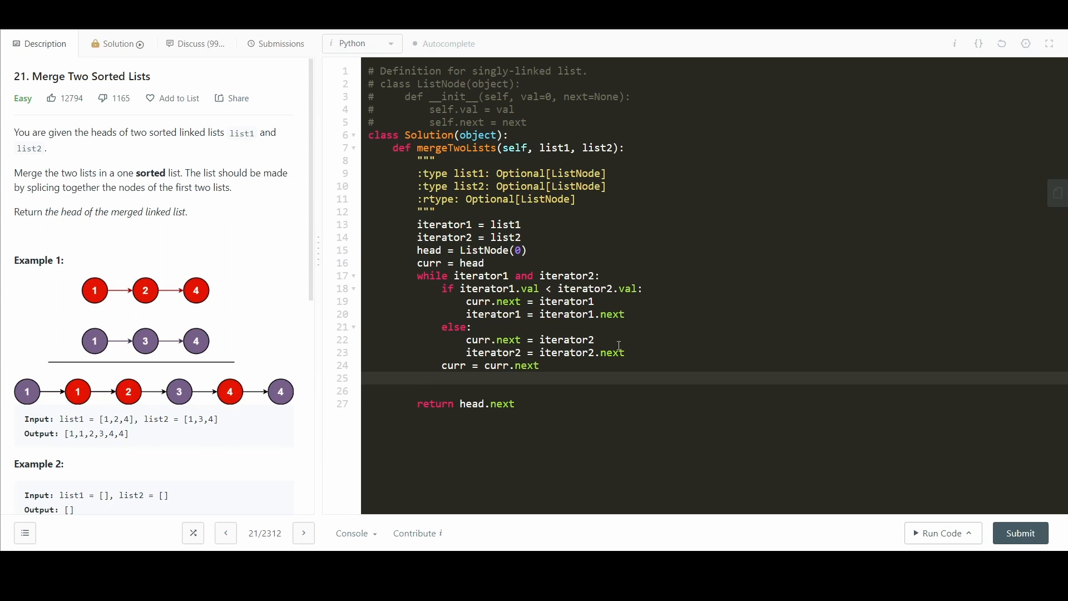
Step: After the loop, attach the leftover nodes with curr.next = iterator1 or iterator2
double_click(430, 276)
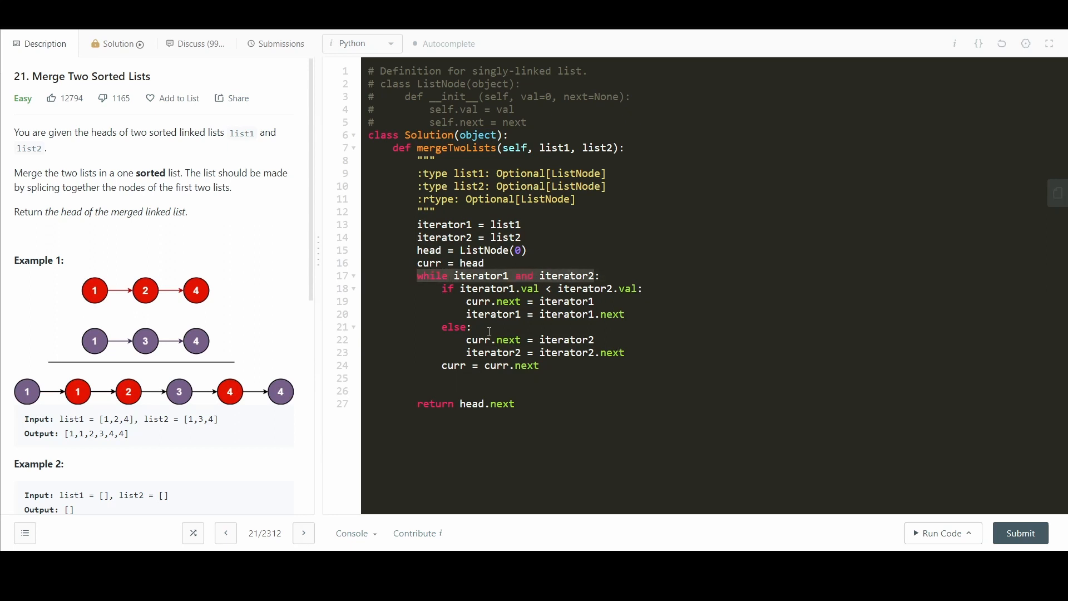
mouse_move(212, 296)
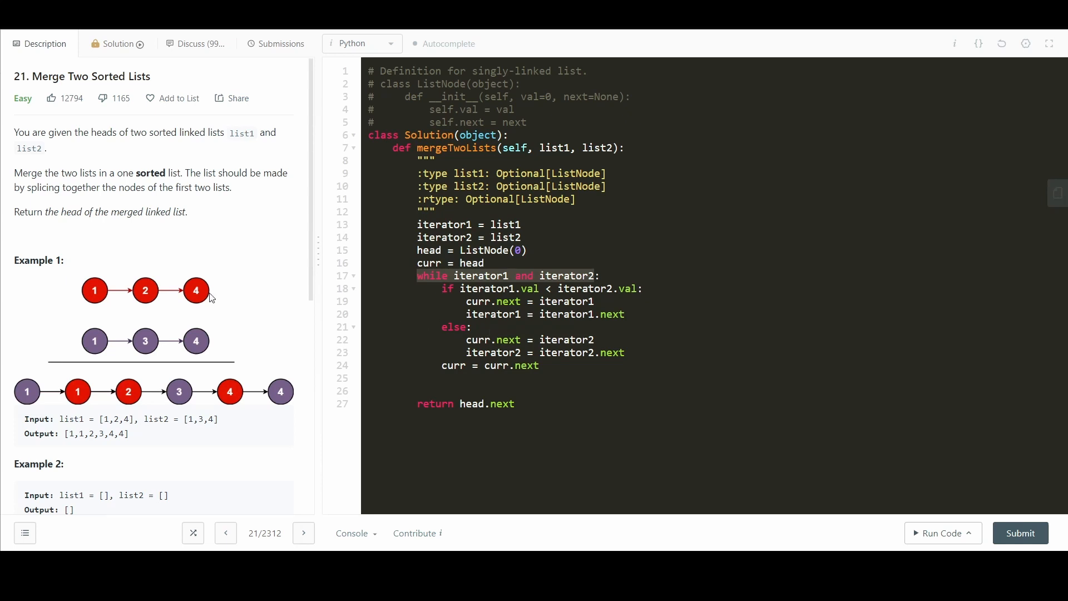
double_click(566, 276)
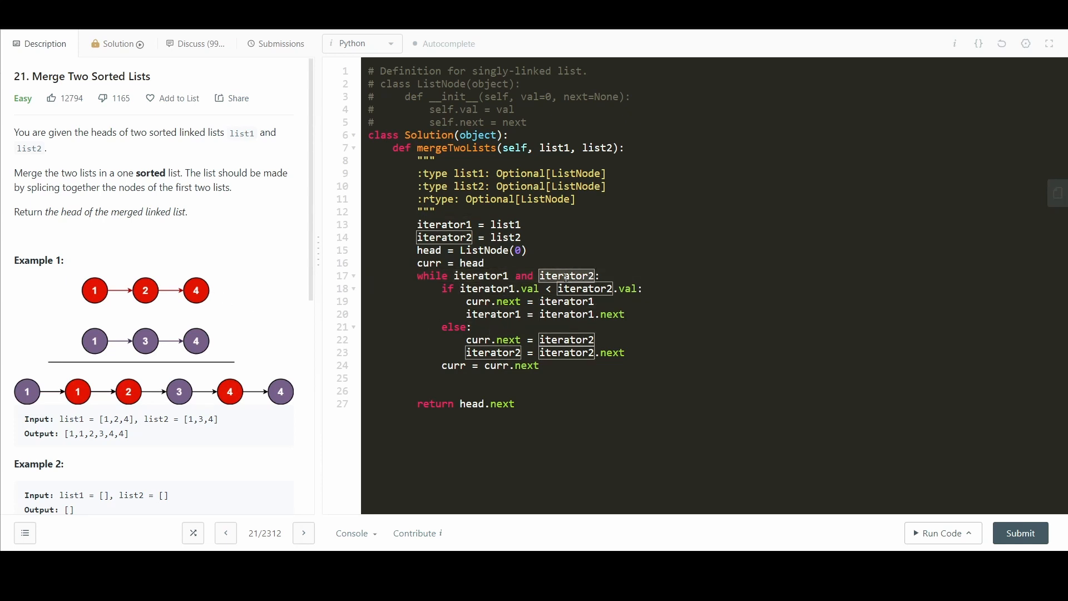
left_click(552, 339)
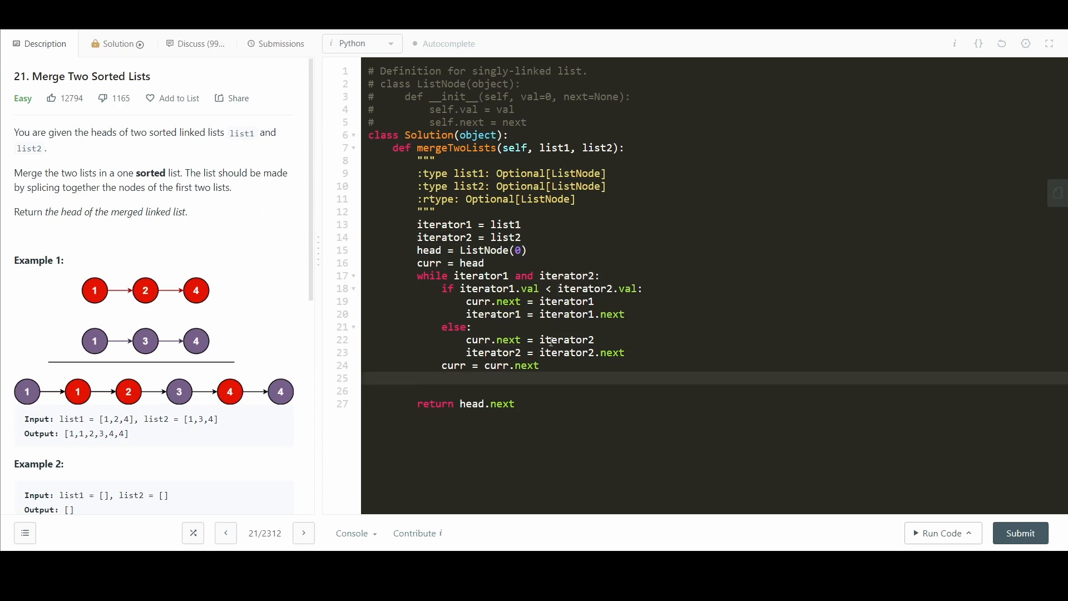
type("c")
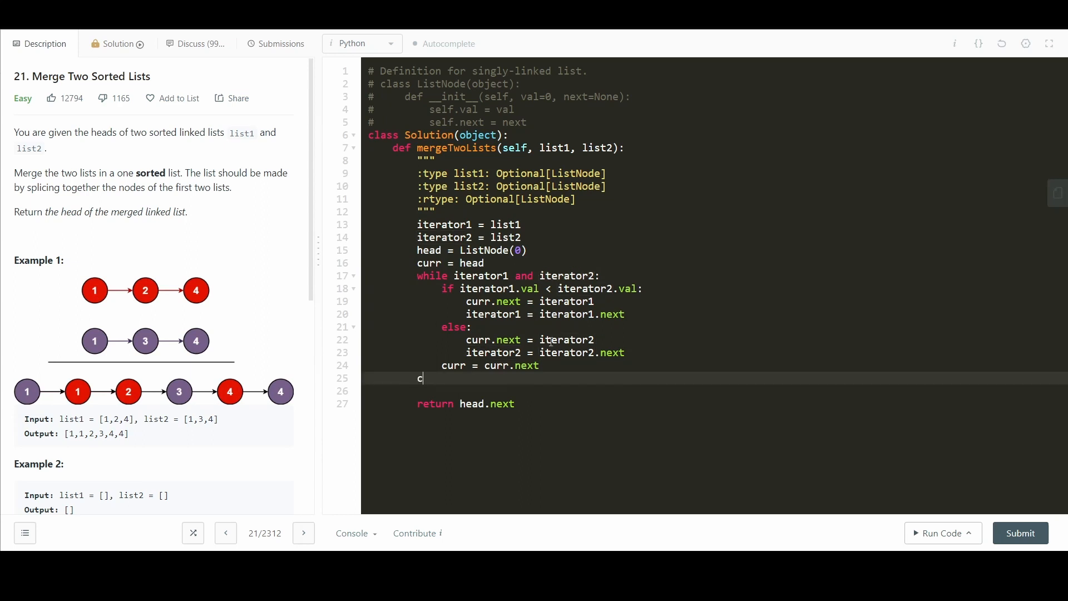
type("urr.next =")
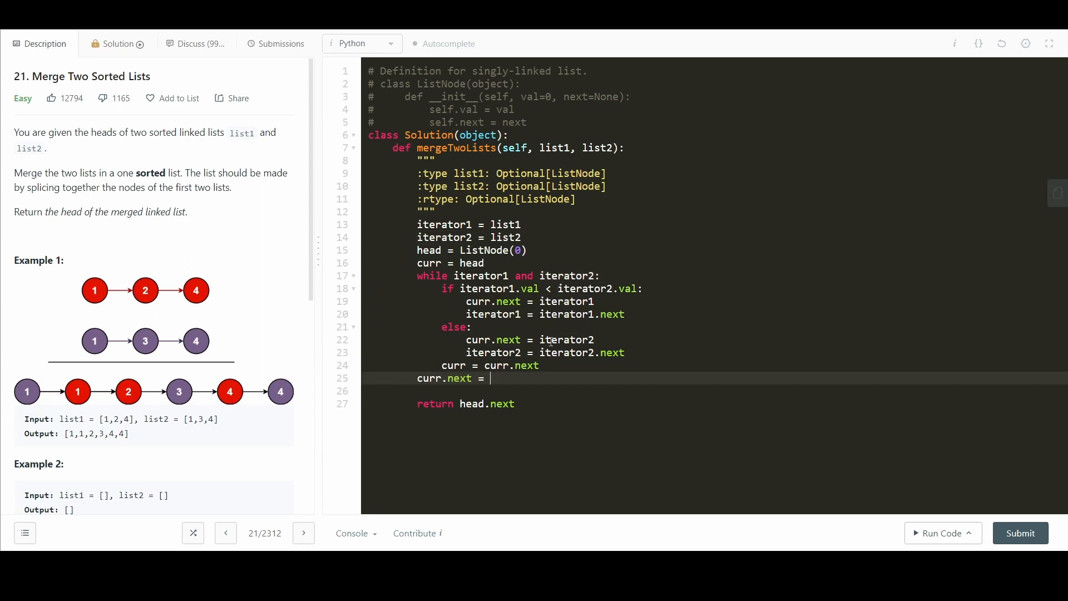
type("itera")
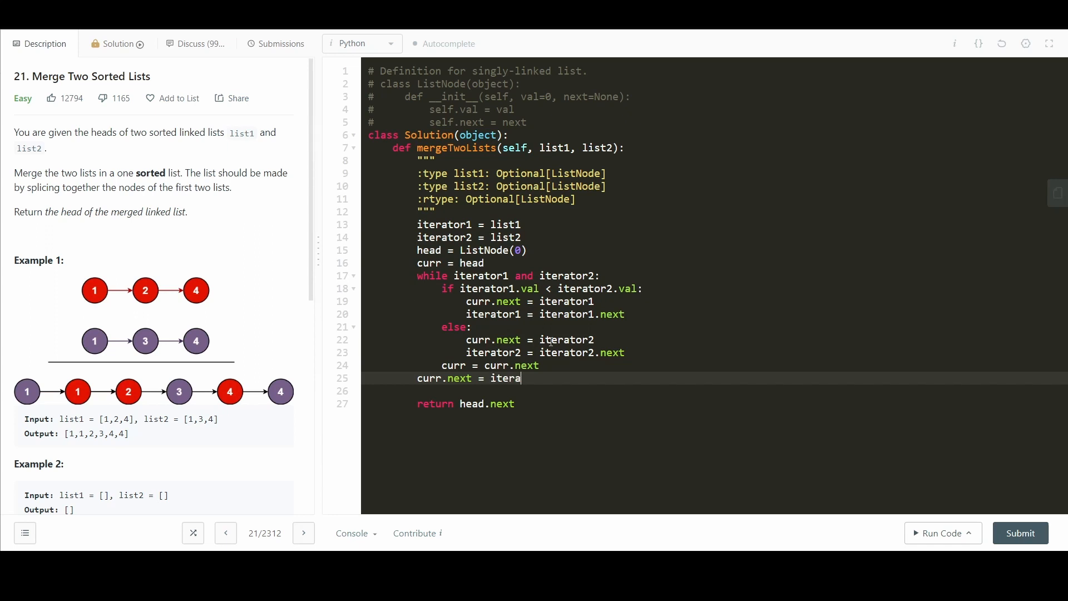
type("tor1 or")
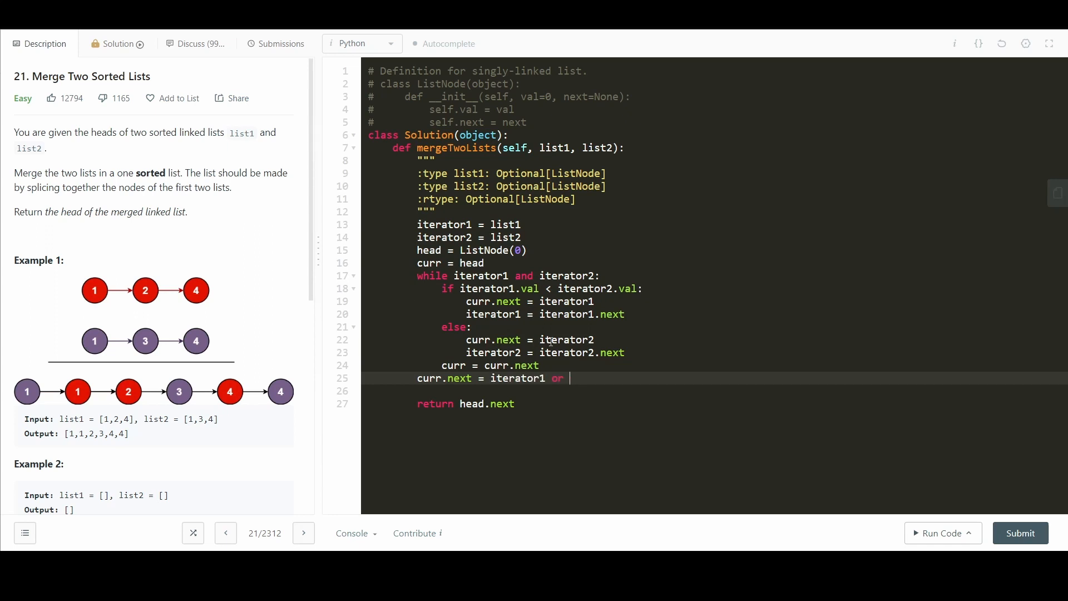
type("iterator2")
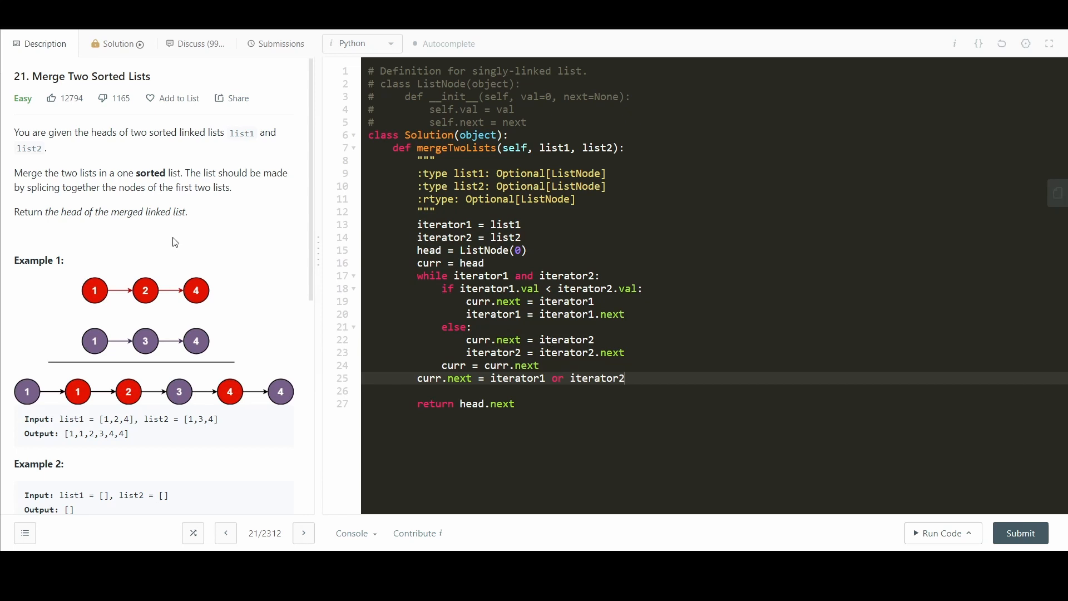
mouse_move(200, 291)
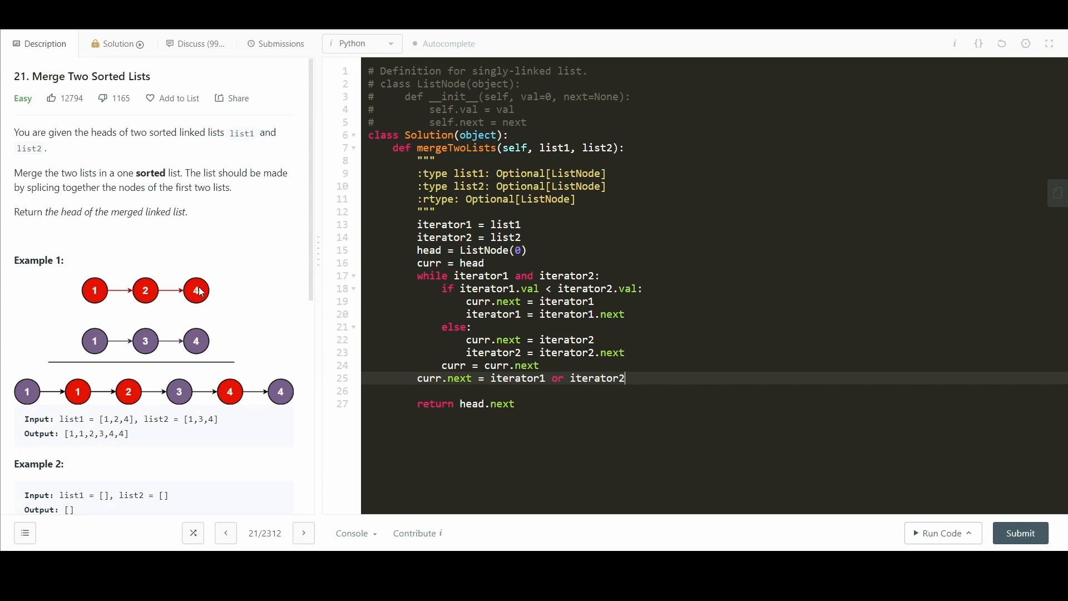
mouse_move(195, 344)
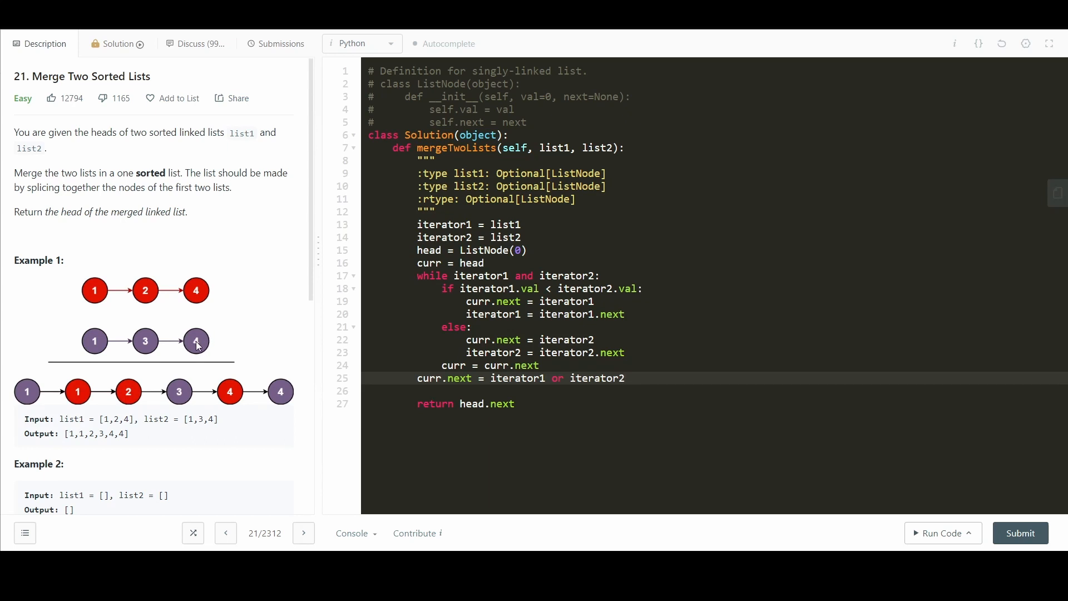
Step: Submit the iterative solution, see it accepted at 38 ms, and return to the description
left_click(622, 378)
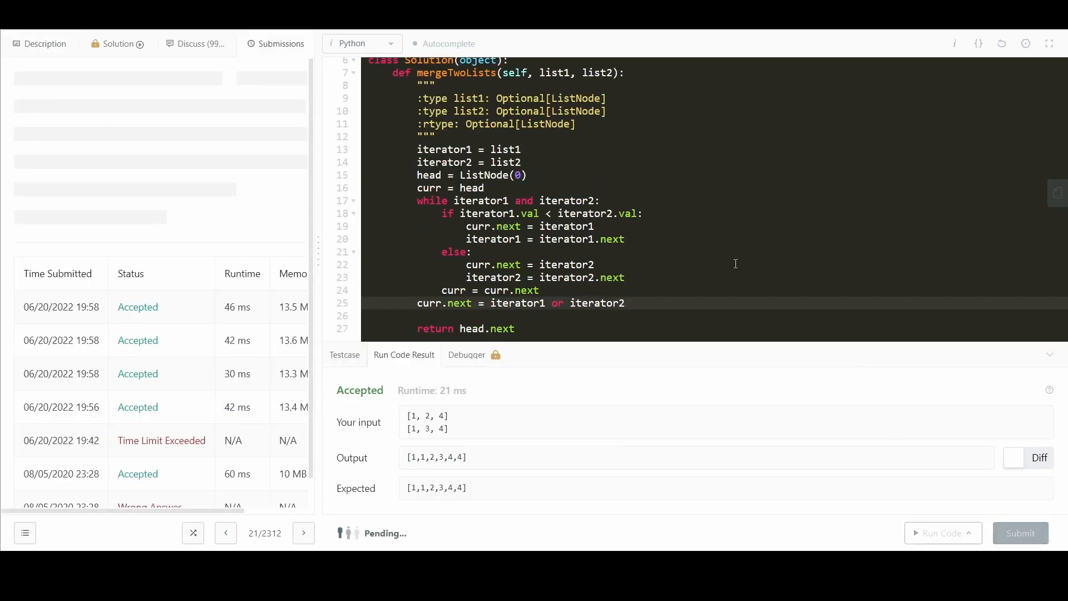
left_click(1019, 533)
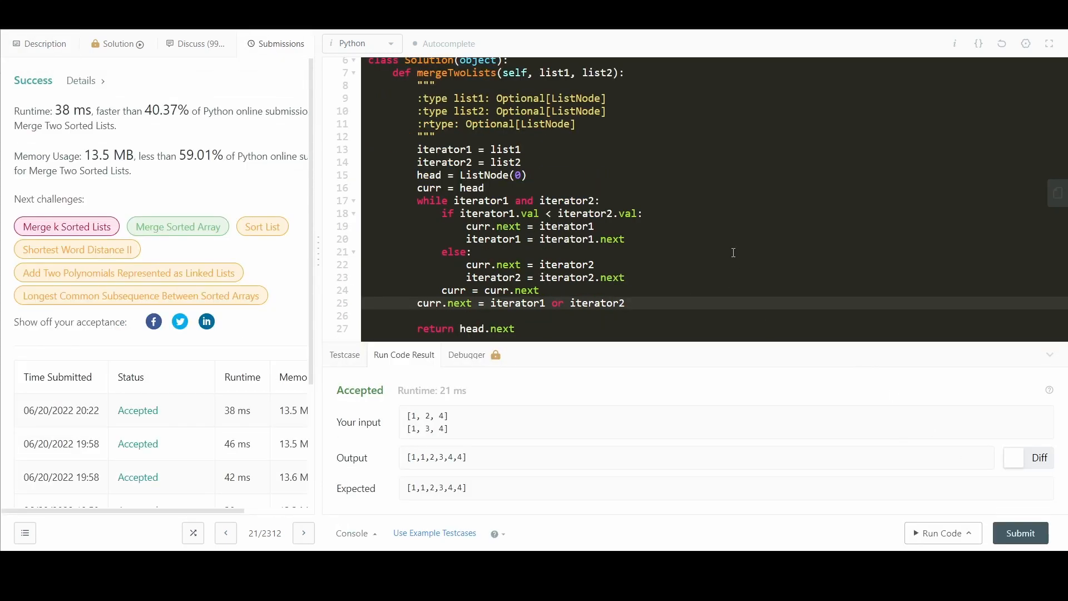
left_click(43, 44)
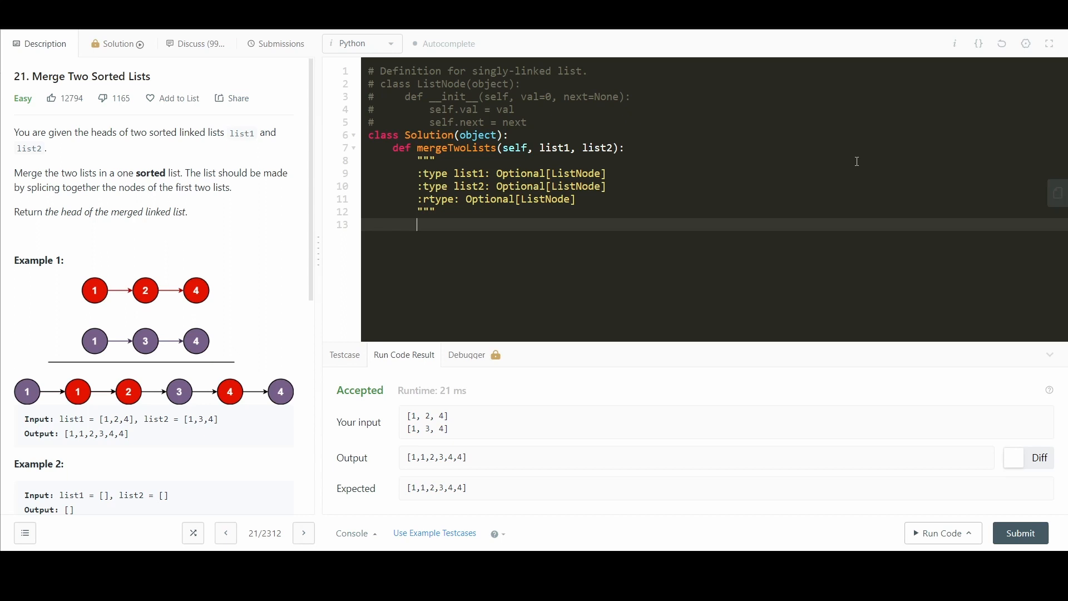
Step: Add the base case 'if not list1 or not list2: return list1 or list2'
type("if")
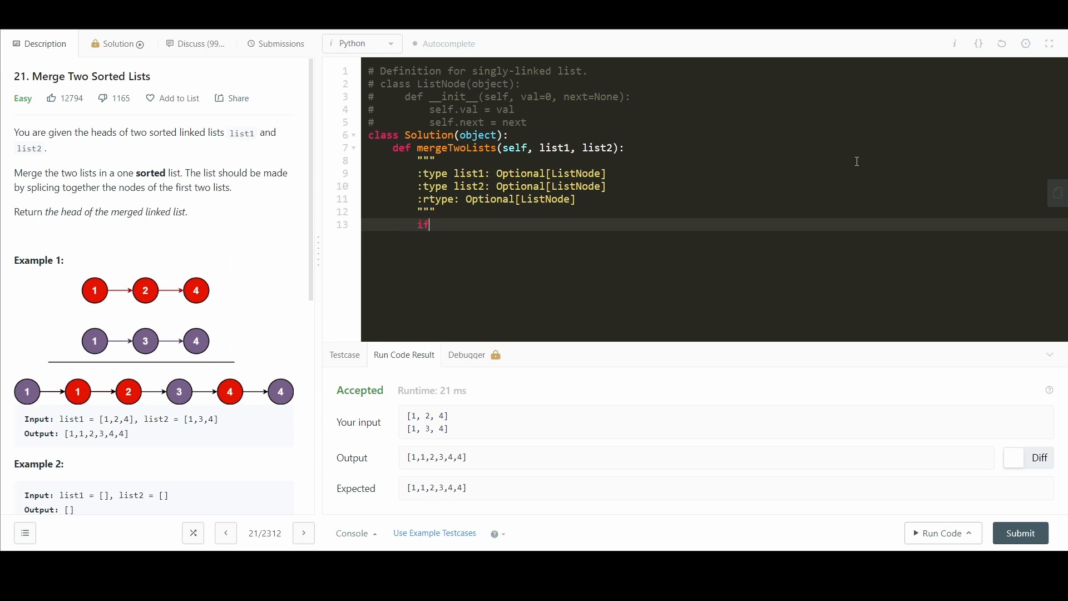
type("not list1")
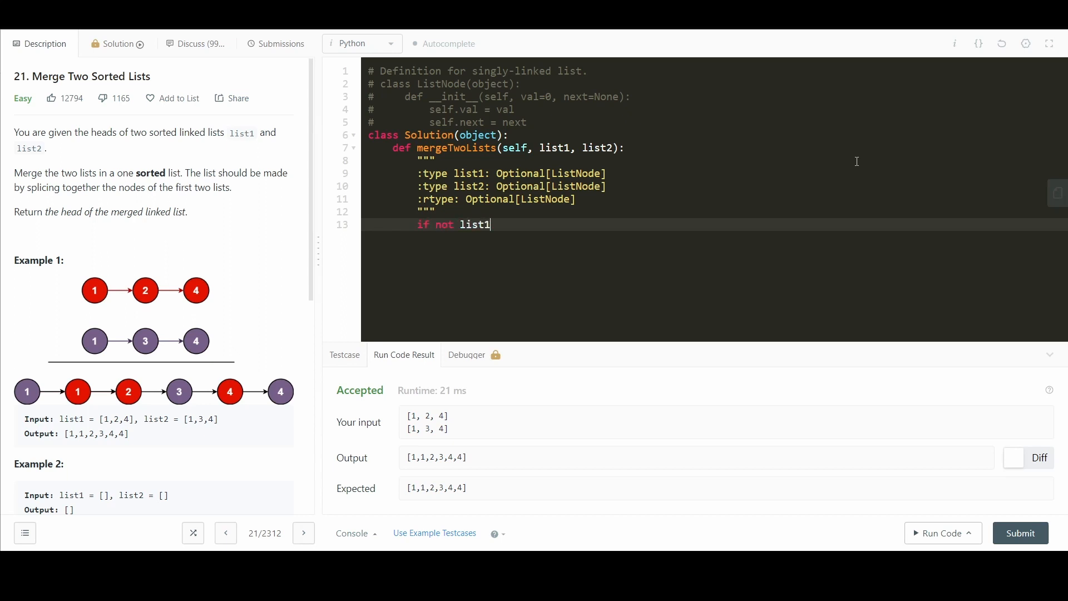
type("or not list2:")
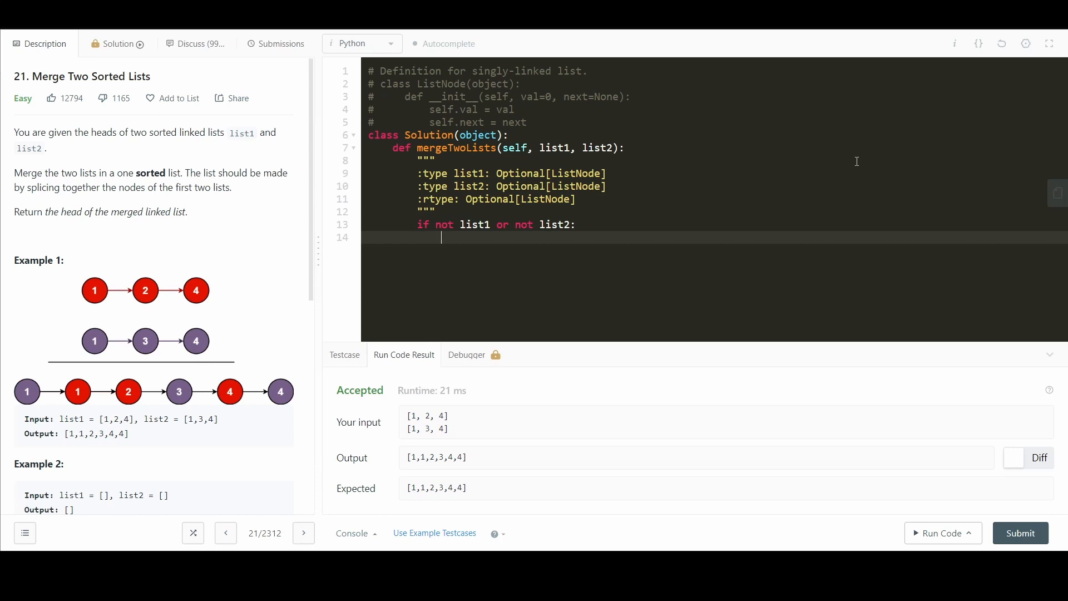
type("r")
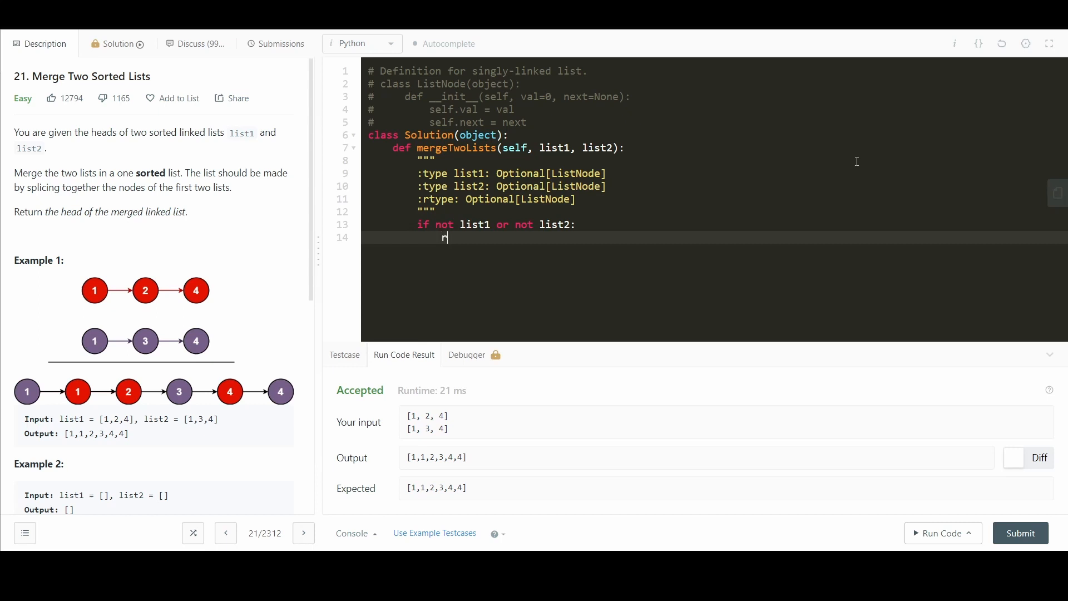
type("eturn list1")
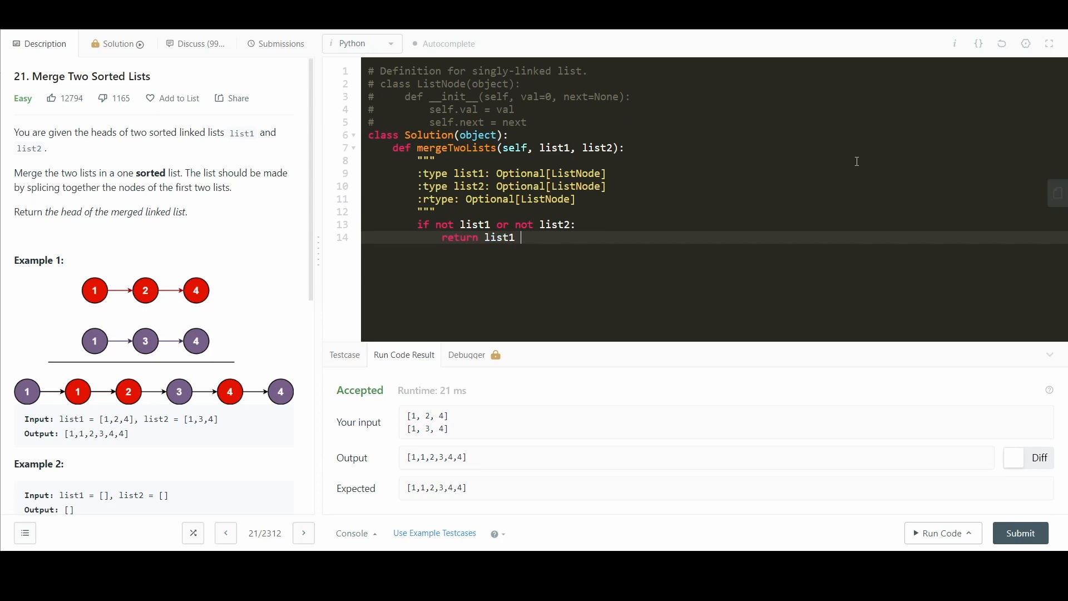
type("or list2")
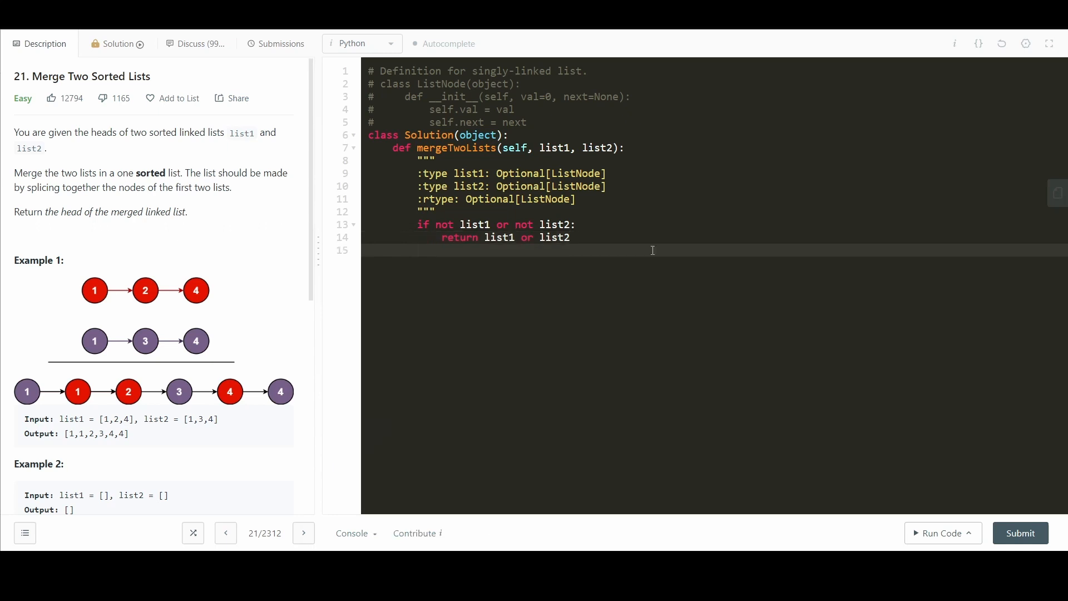
Step: Under 'if list1.val < list2.val', set list1.next = self.mergeTwoLists(list1.next, list2) and return list1
type("if list1.val")
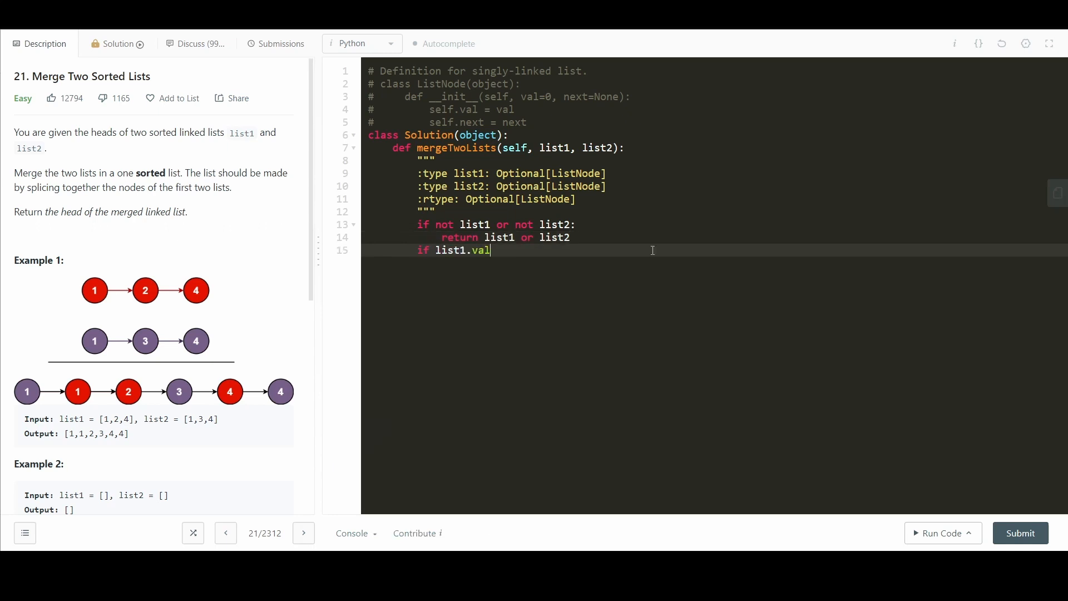
type("< list")
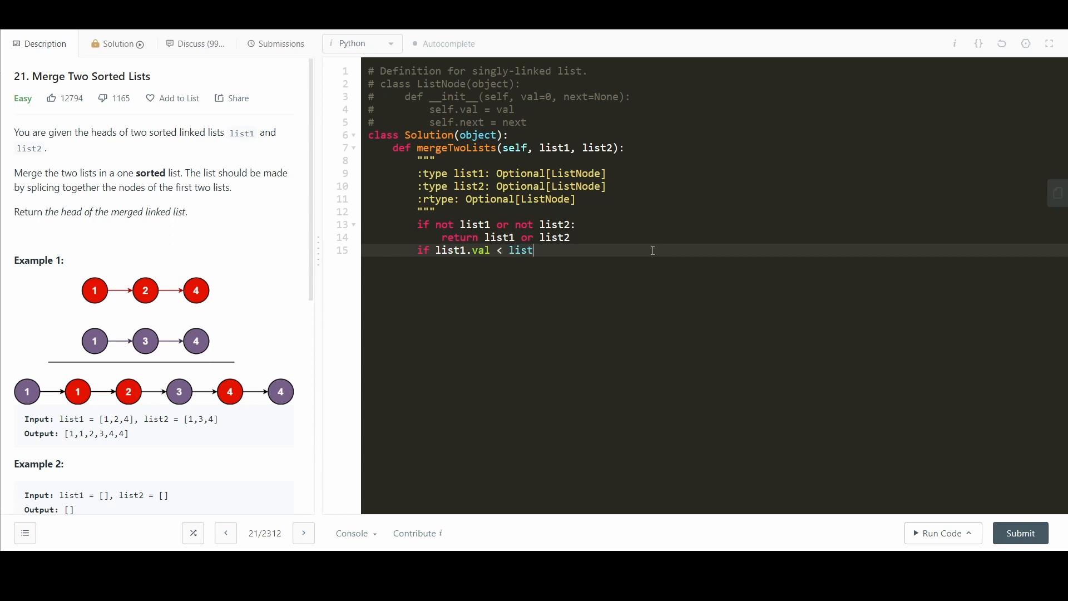
type("2.val:")
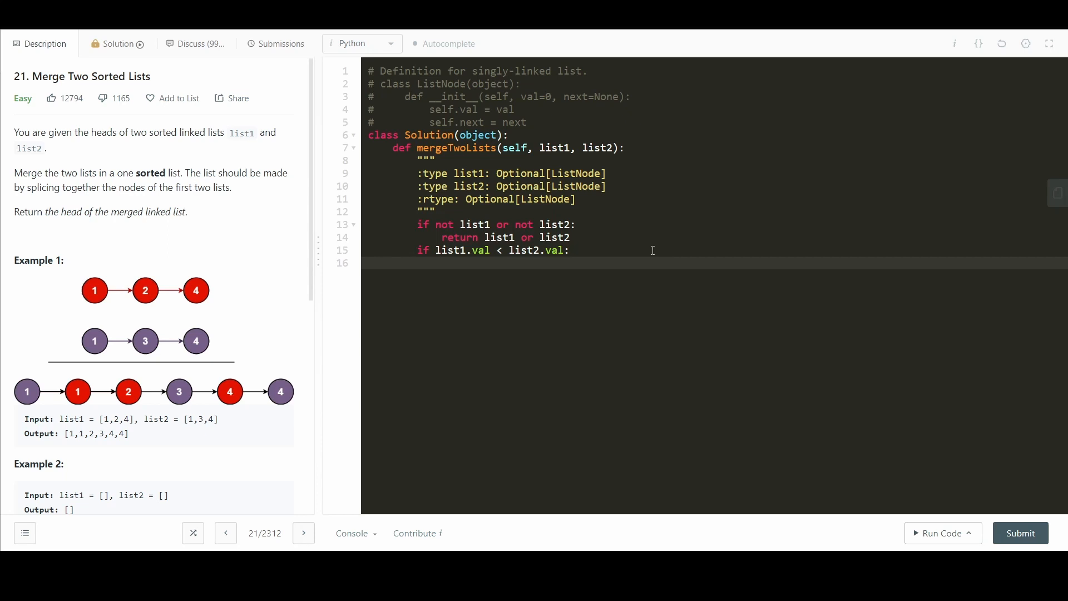
type("merged =")
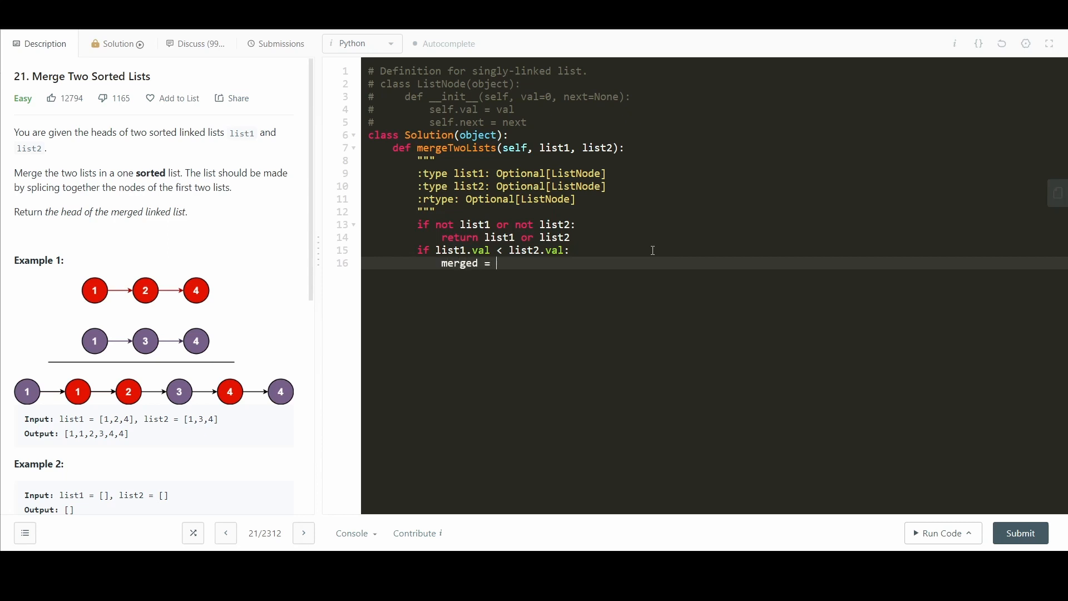
type("self.merge")
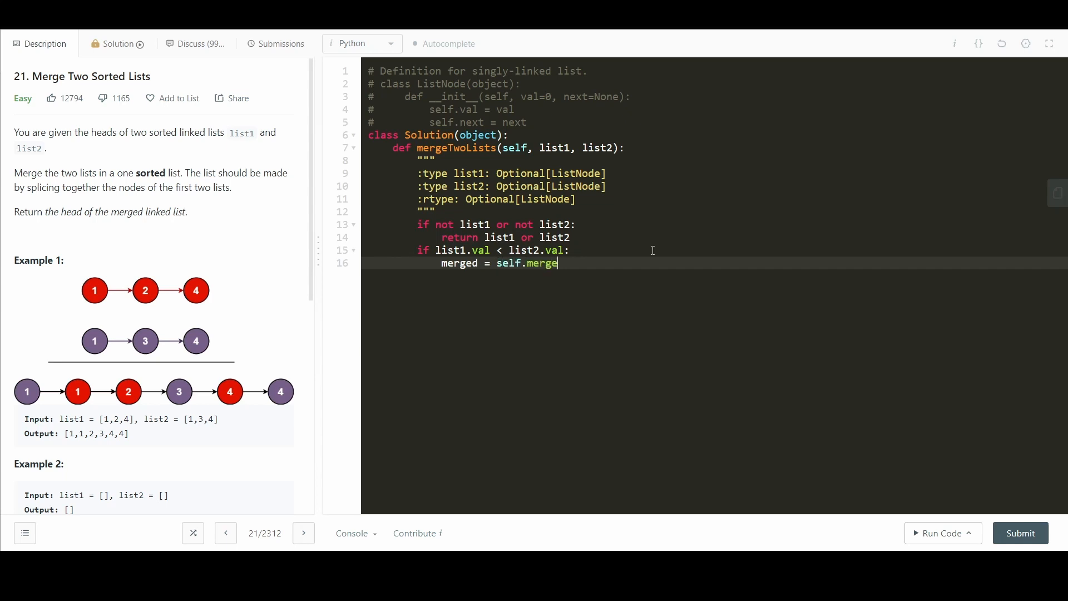
type("TwoLists()")
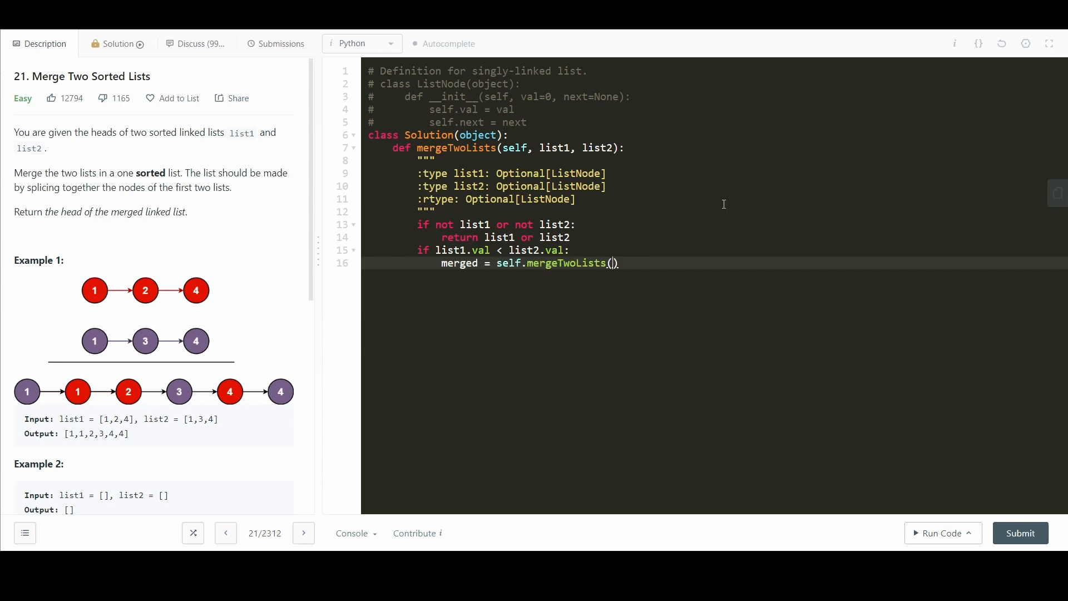
type("list.next")
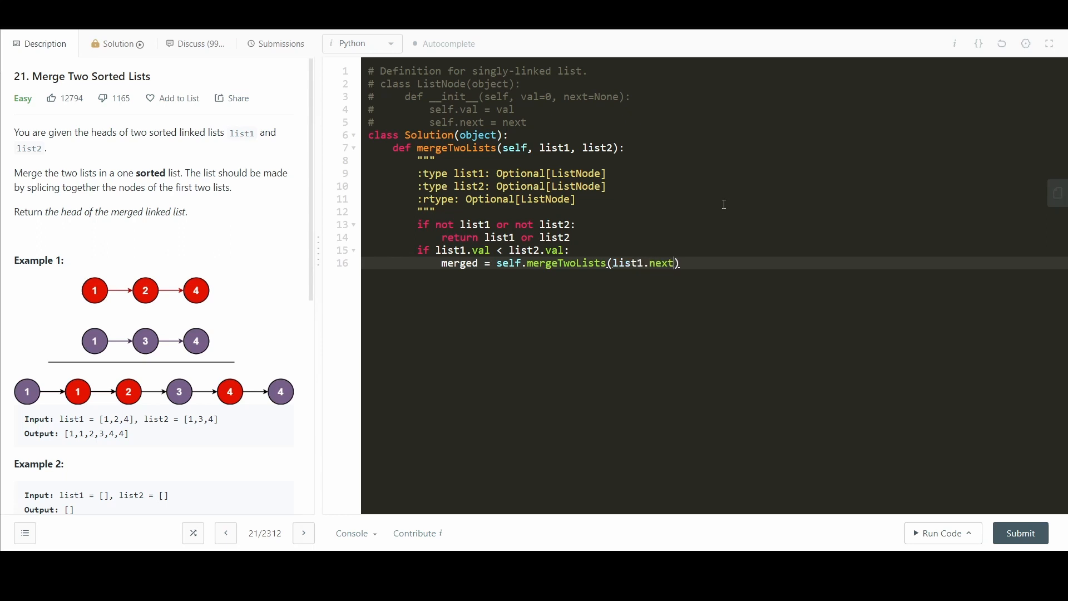
type(", list2")
type("list1.ne")
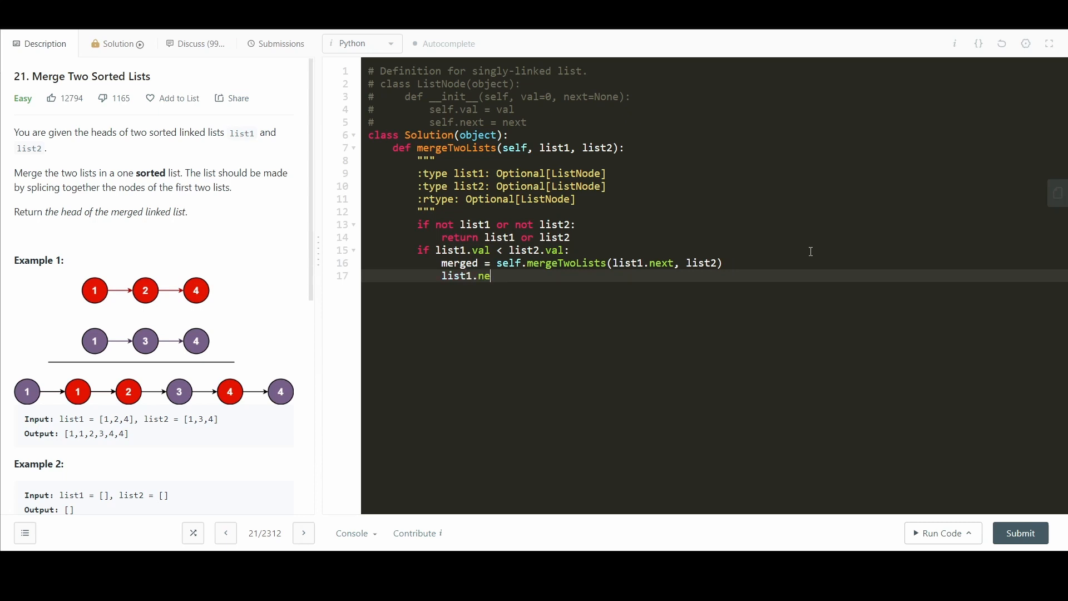
type("xt = mer")
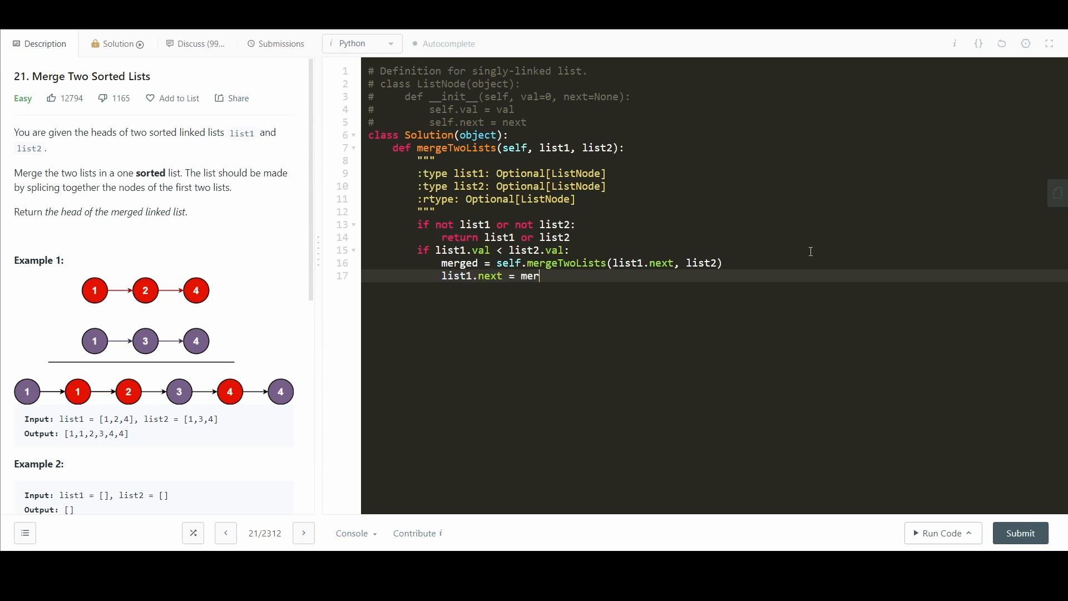
type("ged")
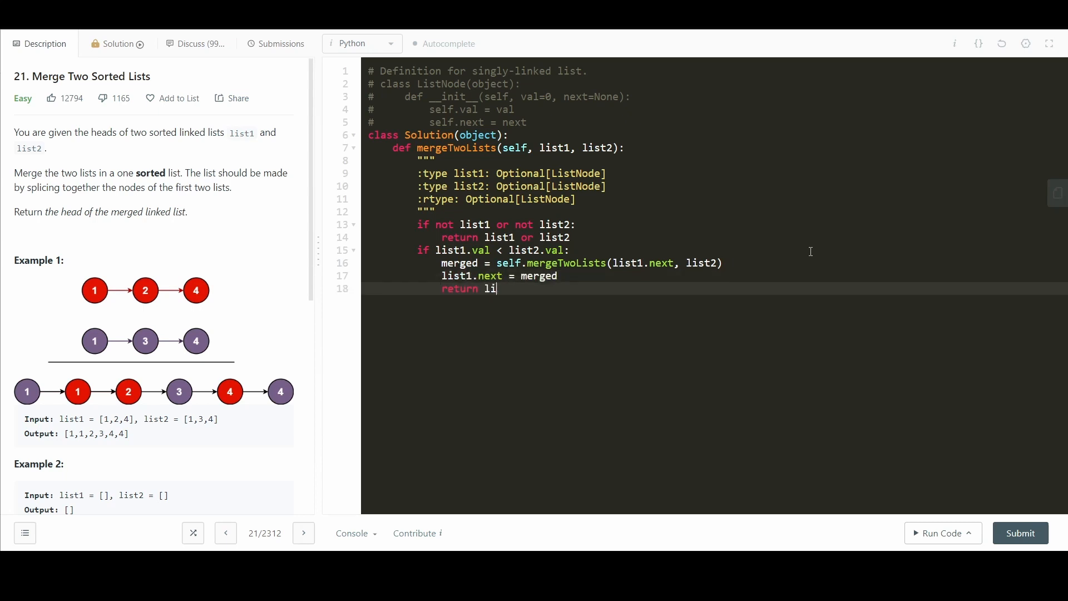
type("st1")
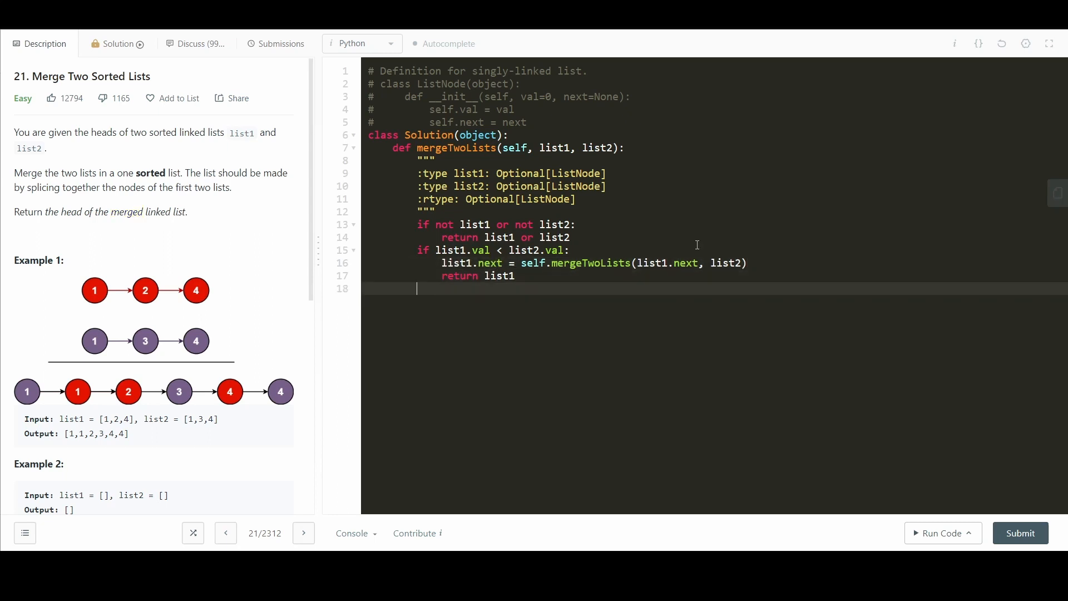
Step: Add the else branch setting list2.next = self.mergeTwoLists(list1, list2.next) and returning list2
type("else:")
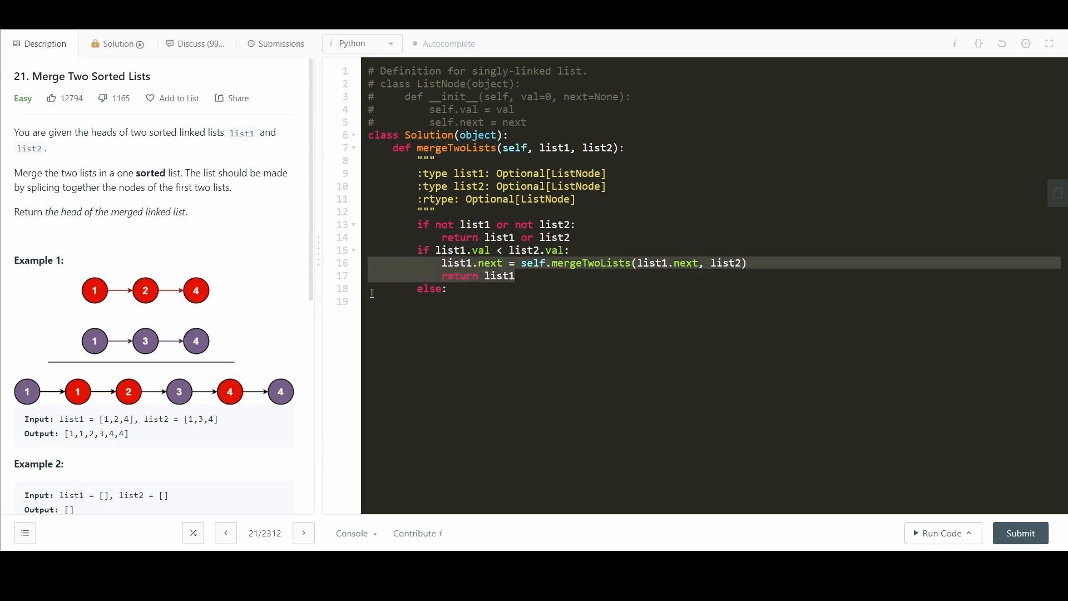
type("list1.next = self.mergeTwoLists(list1.next, list2)")
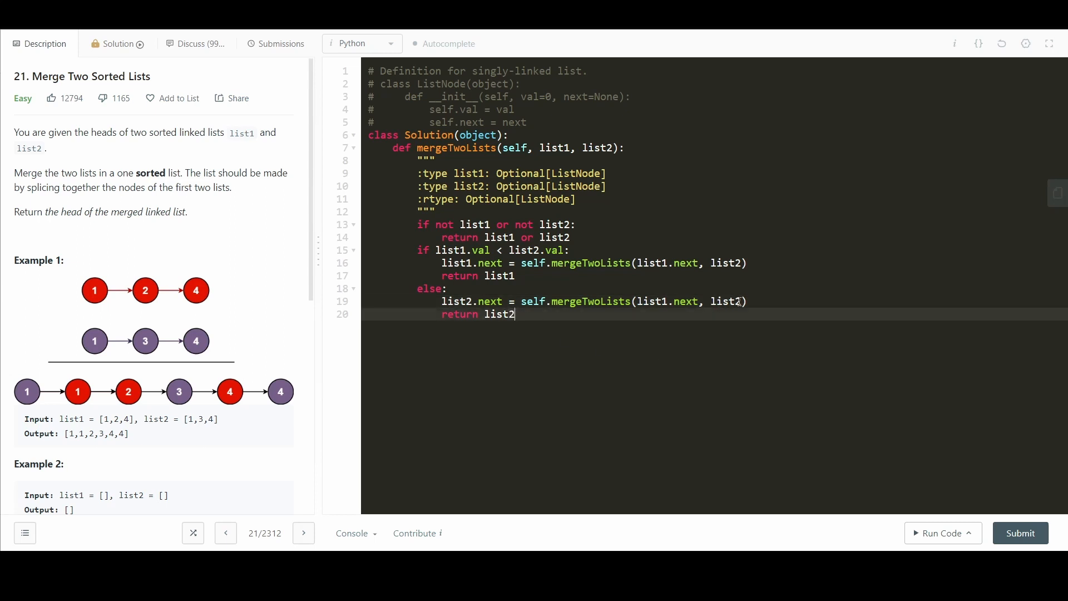
type(".next")
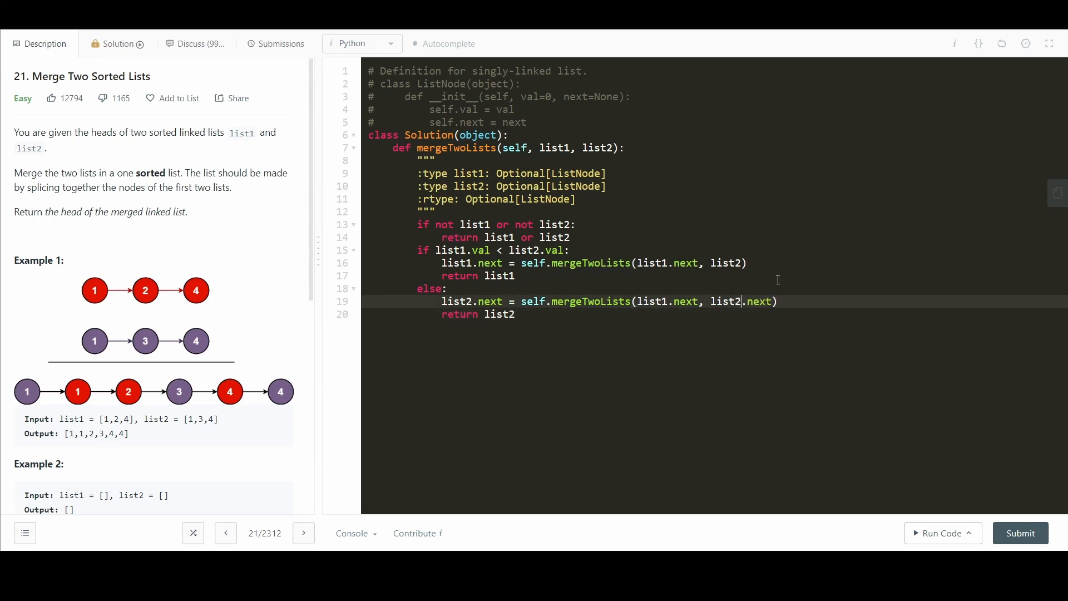
type("list1, list2.next")
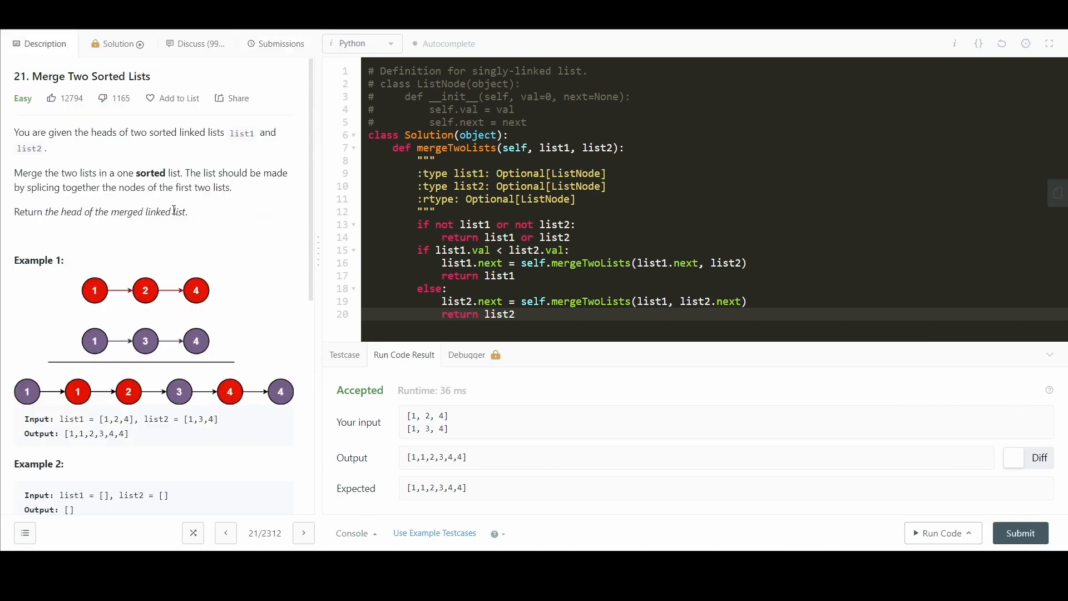
scroll("down", 3)
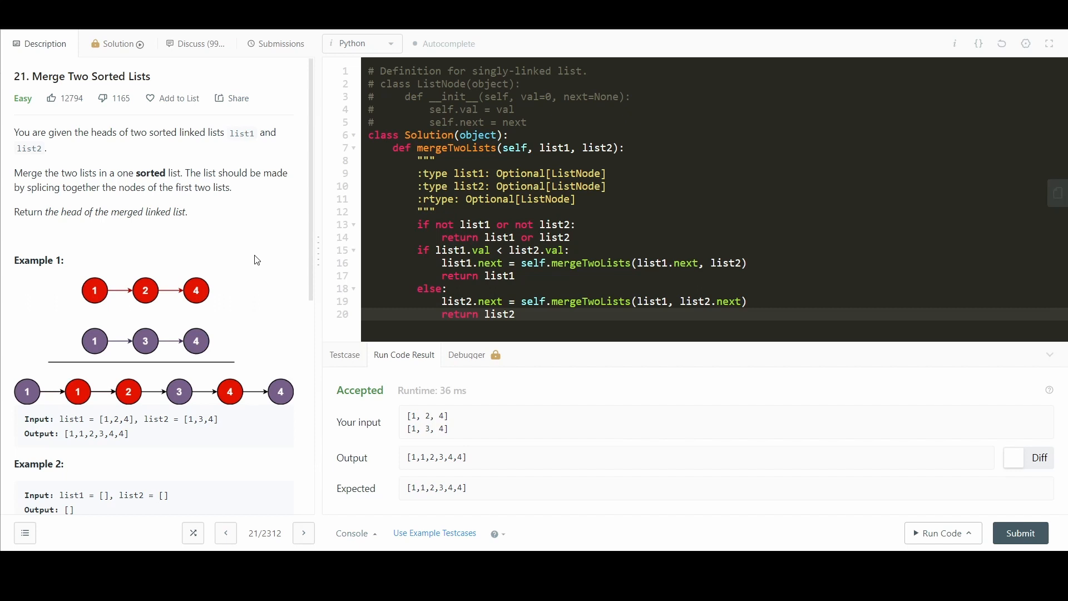
mouse_move(111, 296)
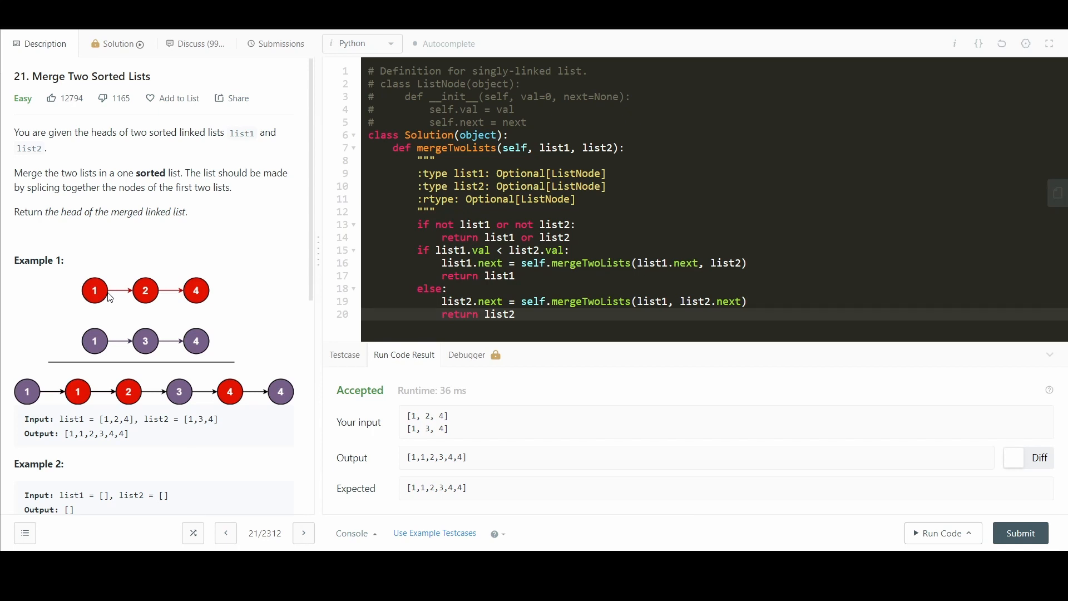
mouse_move(277, 235)
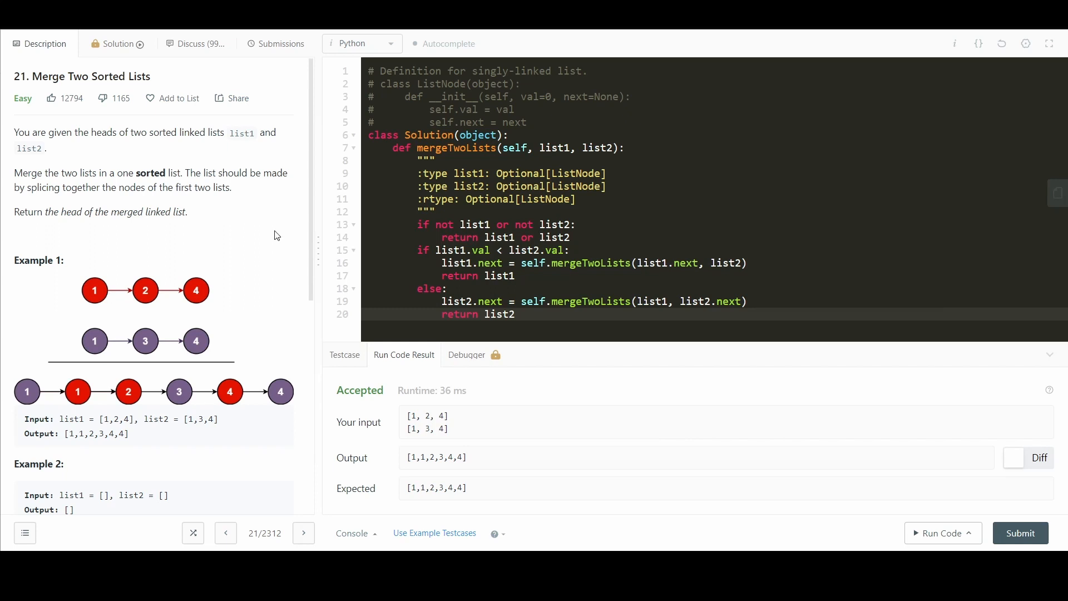
mouse_move(605, 312)
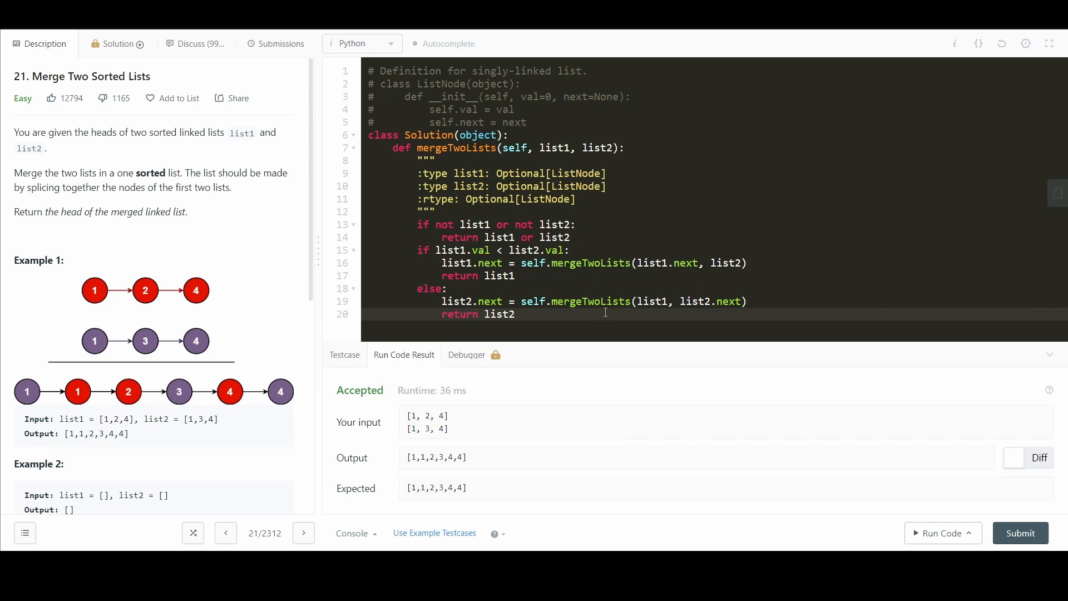